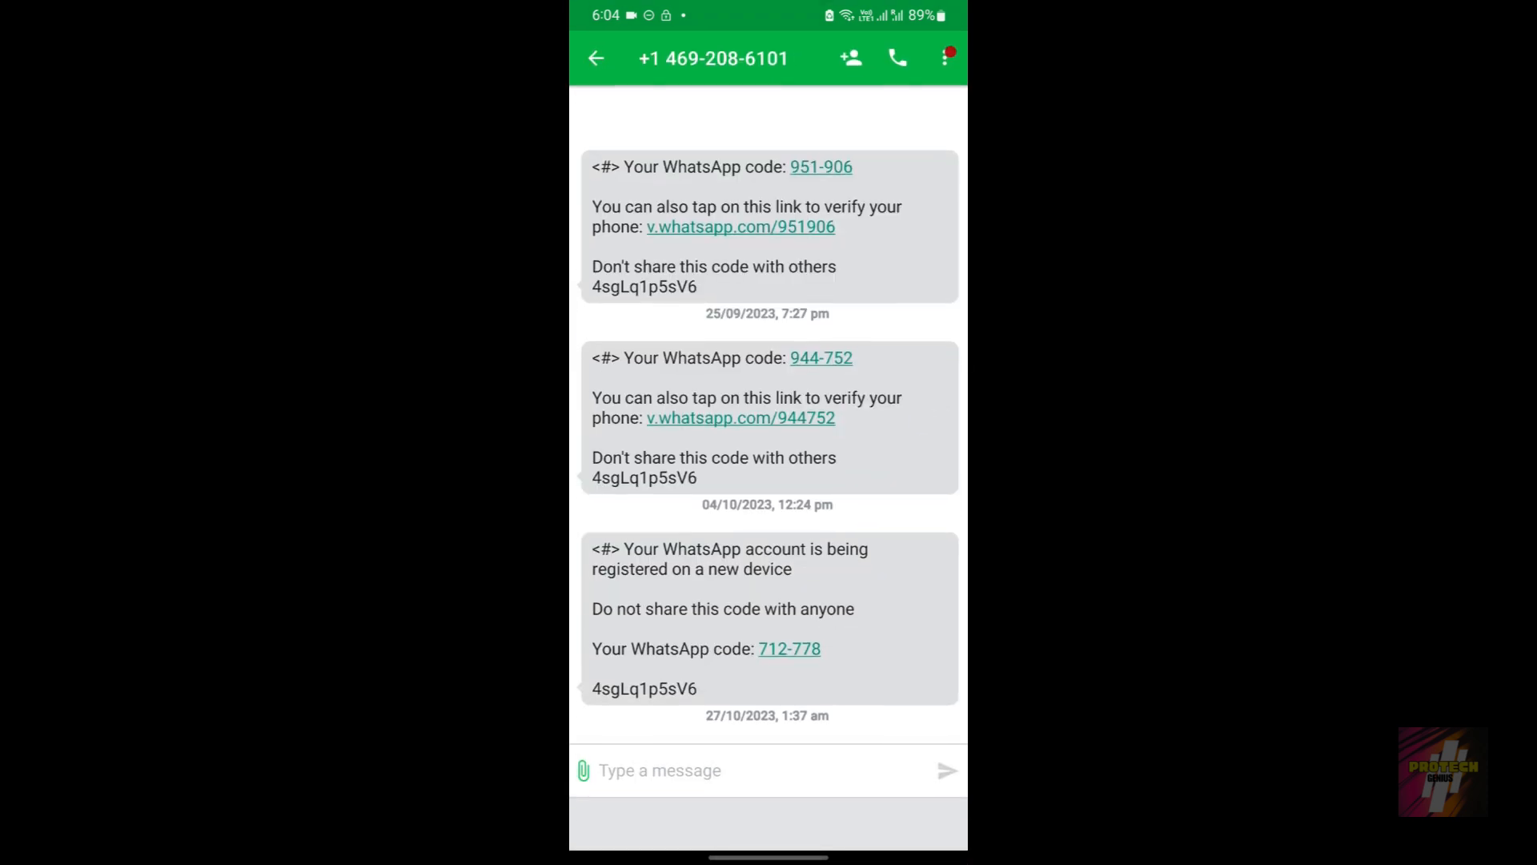
pyautogui.click(595, 57)
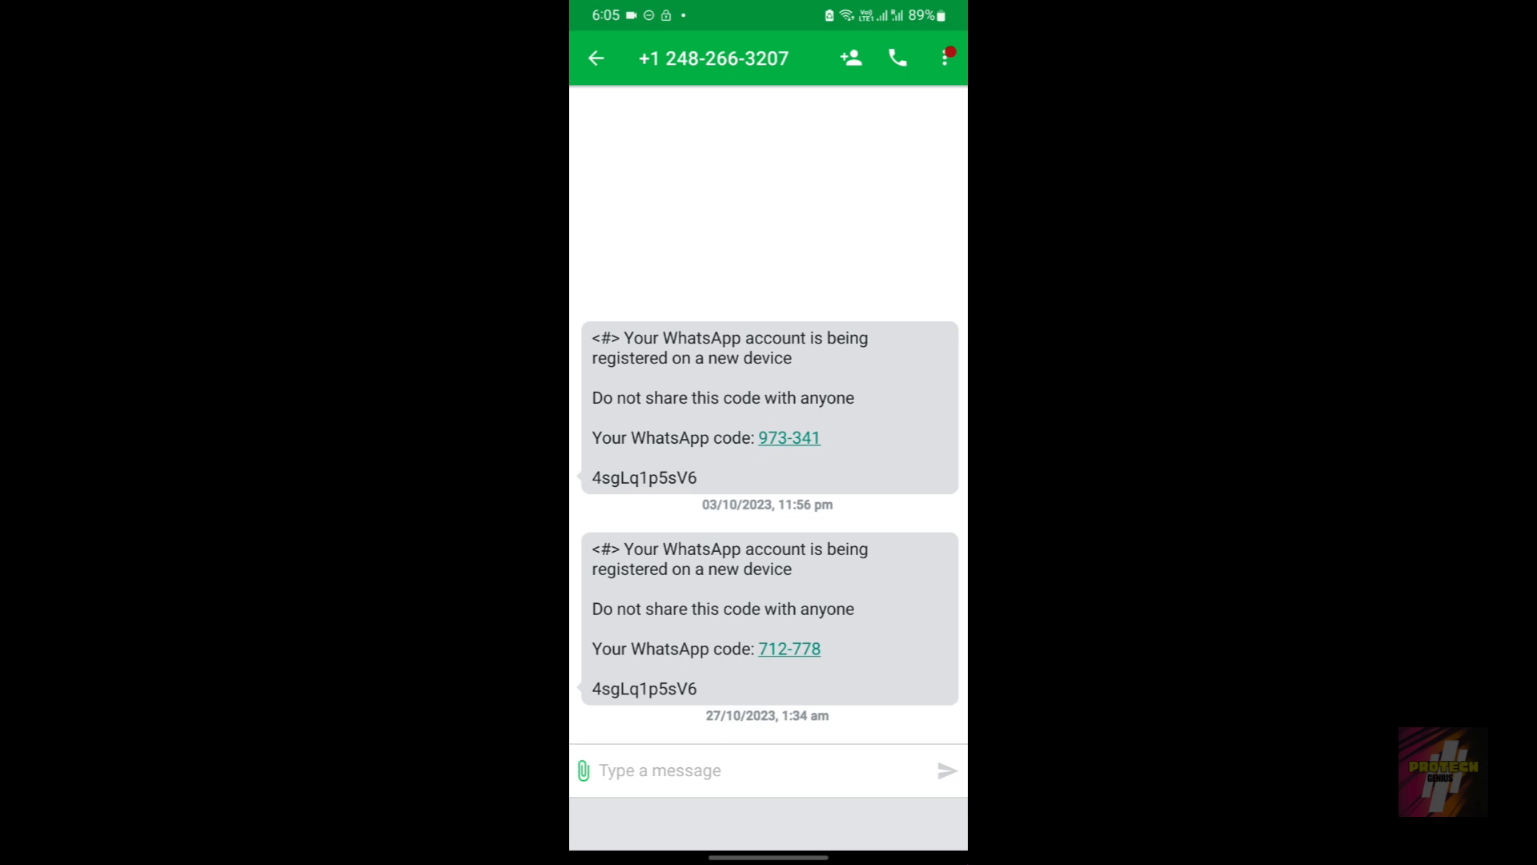
pyautogui.click(597, 57)
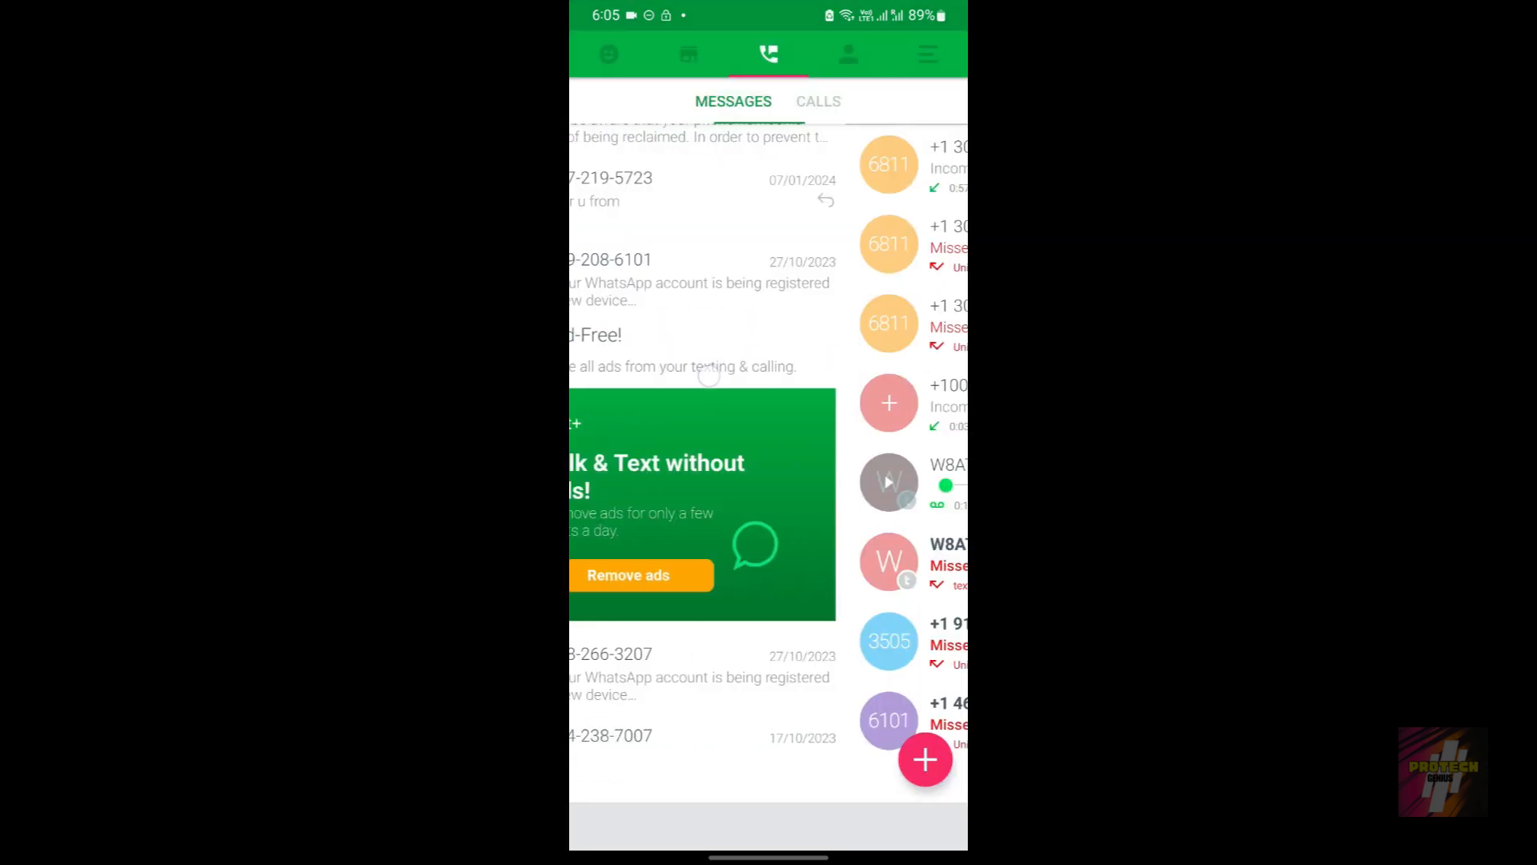
pyautogui.click(926, 54)
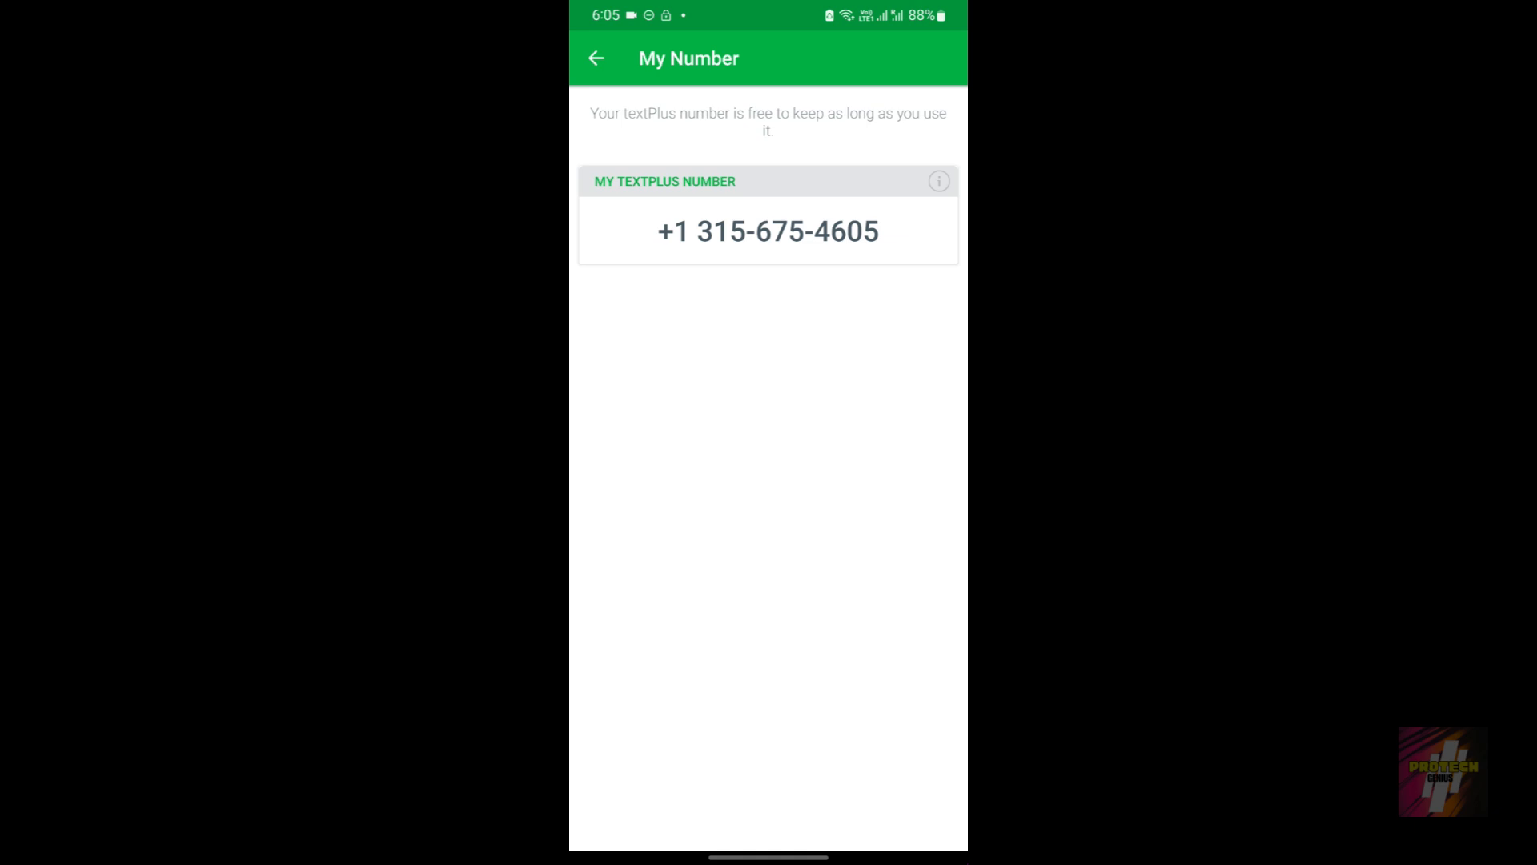
pyautogui.click(595, 58)
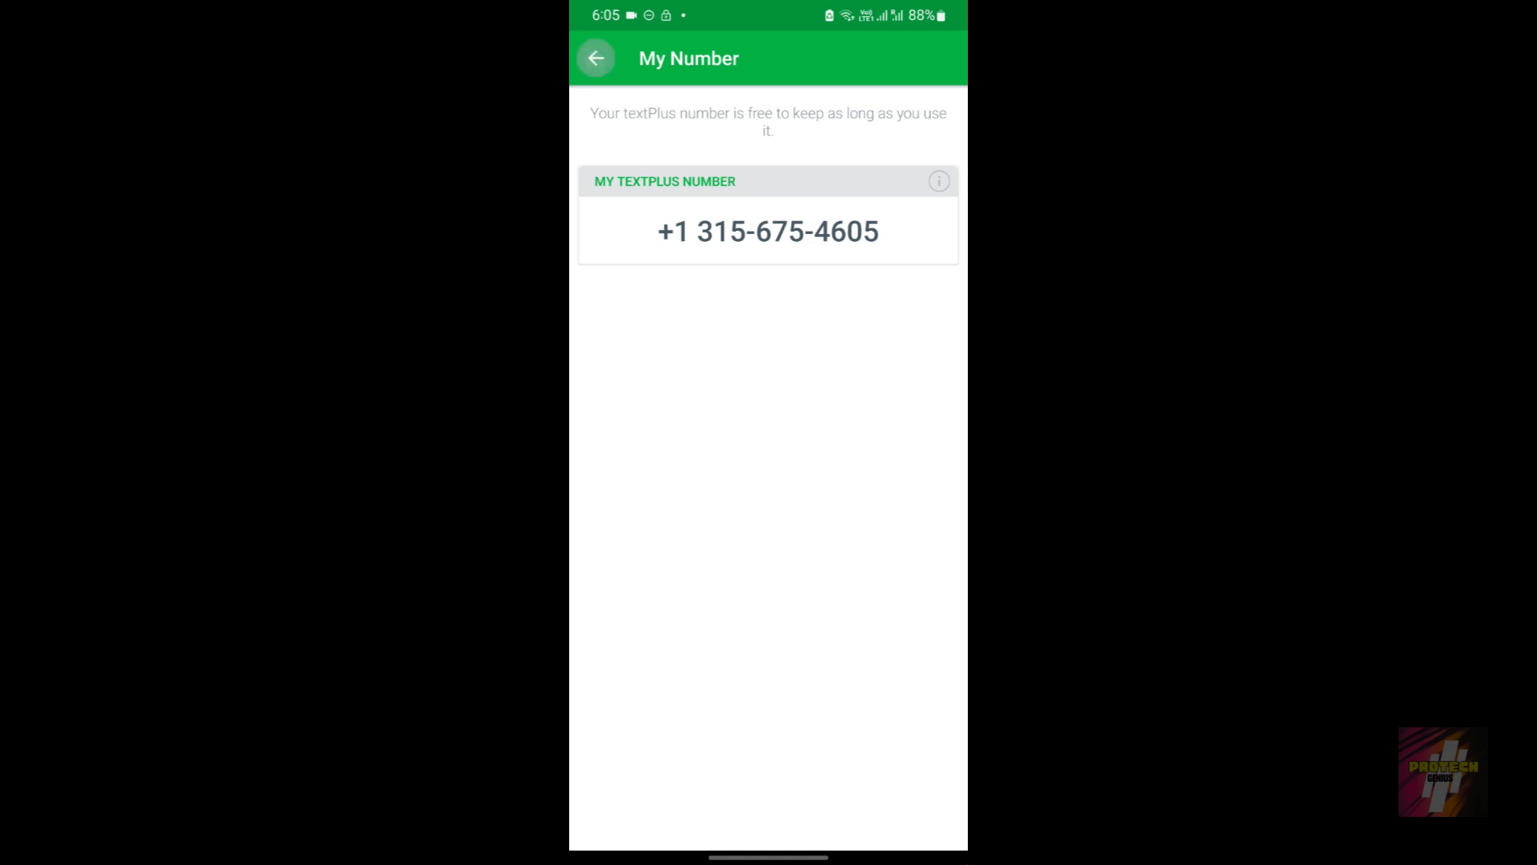
pyautogui.click(595, 58)
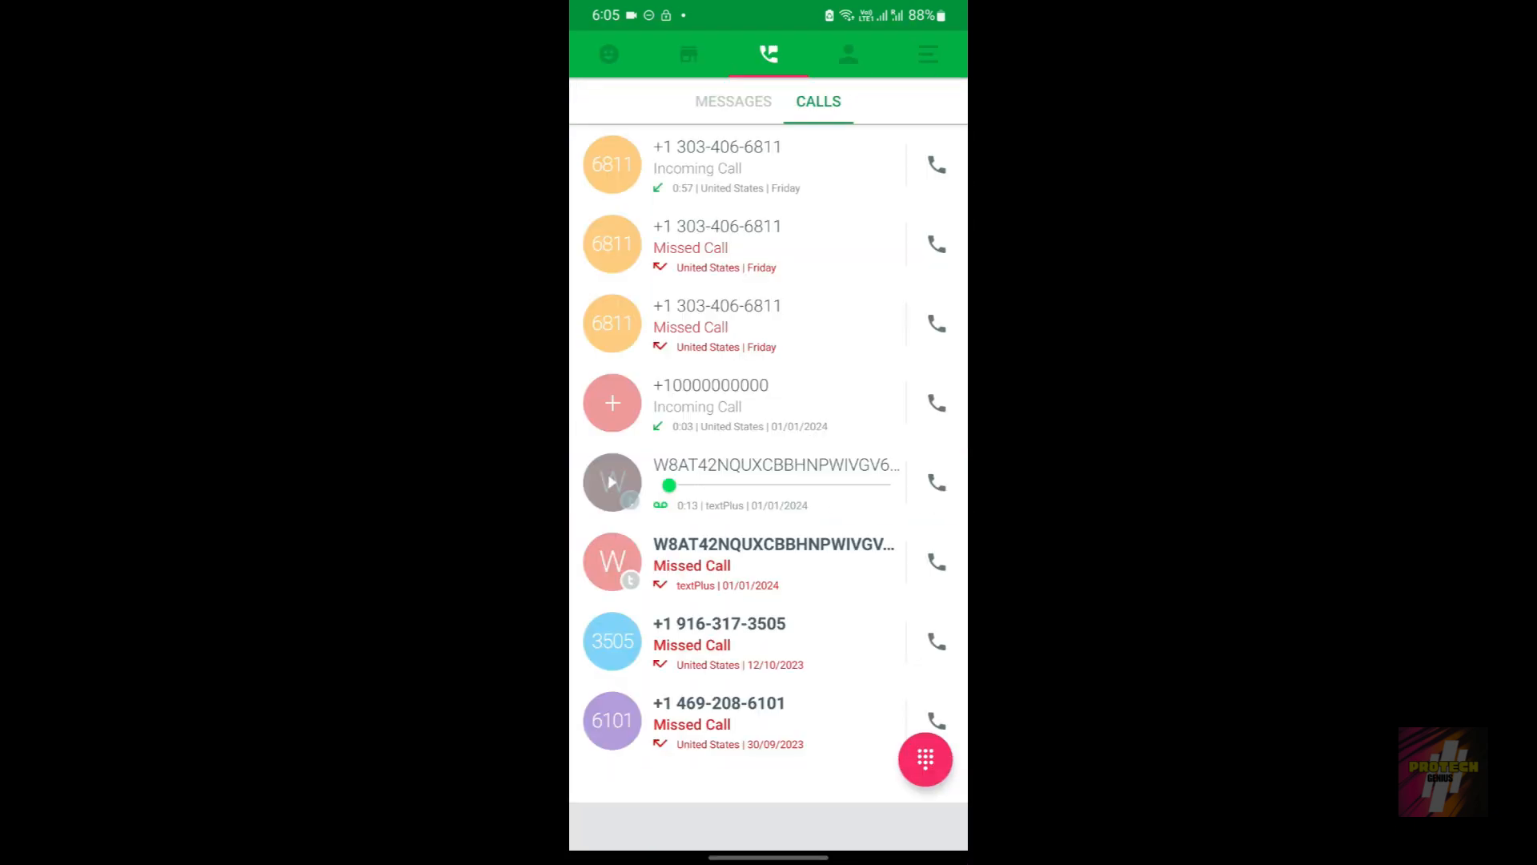
pyautogui.click(773, 480)
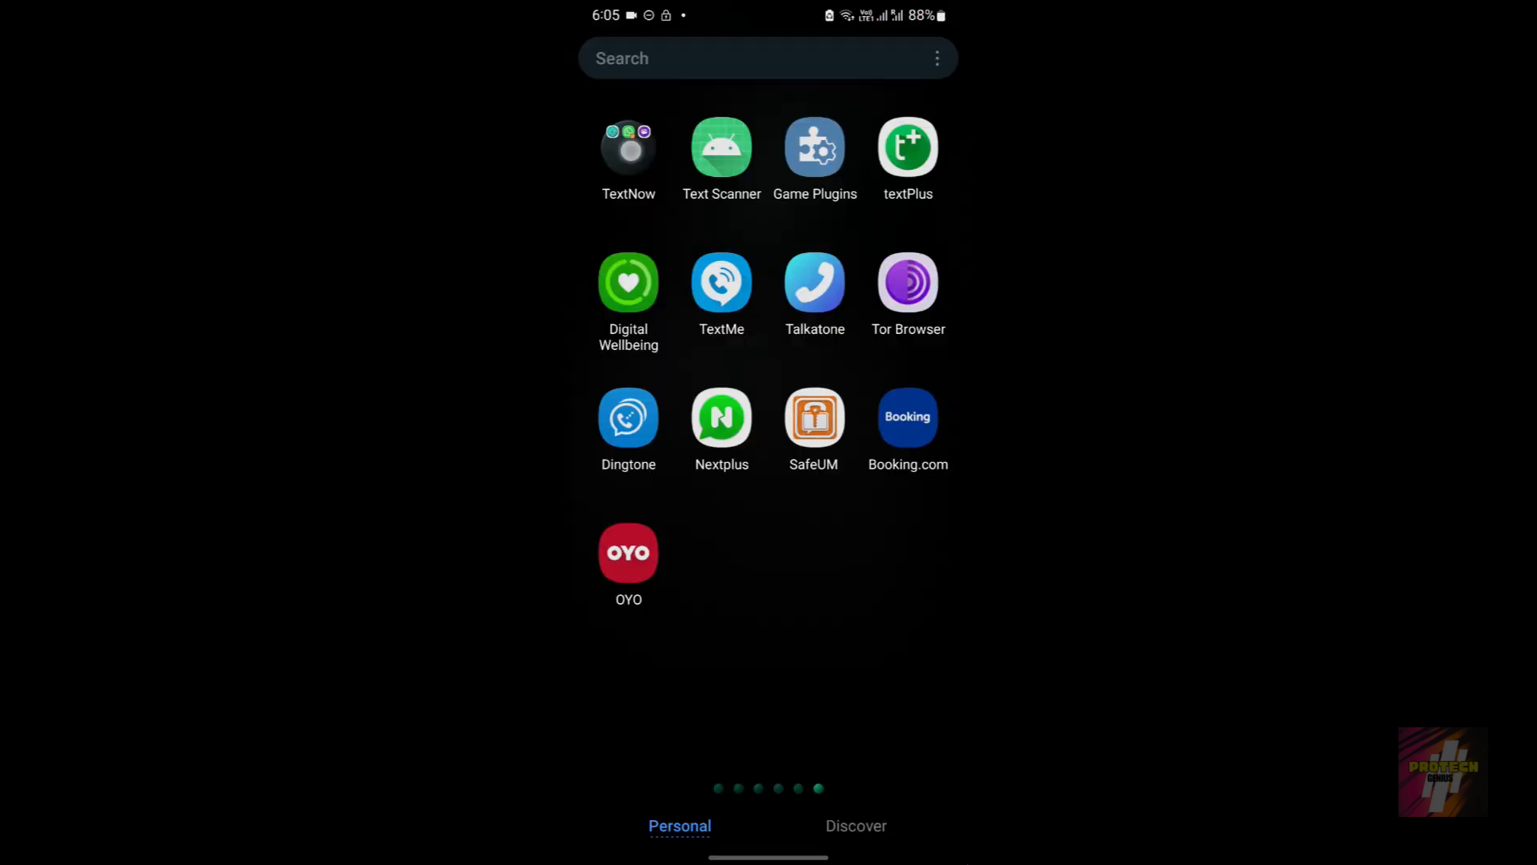
# Launch WhatsApp from the TextNow folder, accept the terms, reach the US number screen, then exit
pyautogui.click(628, 148)
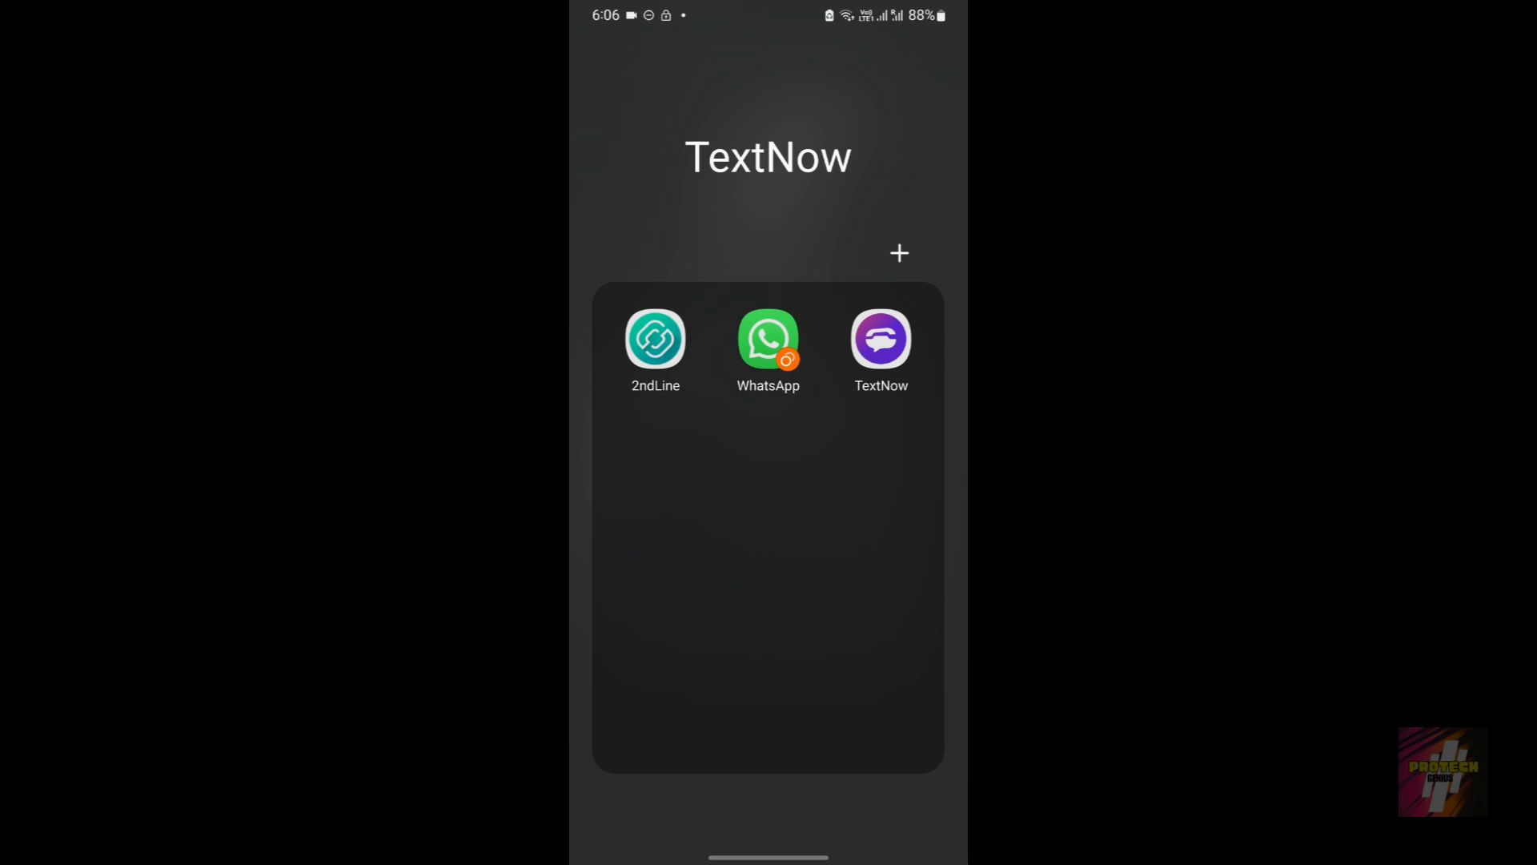
pyautogui.click(768, 339)
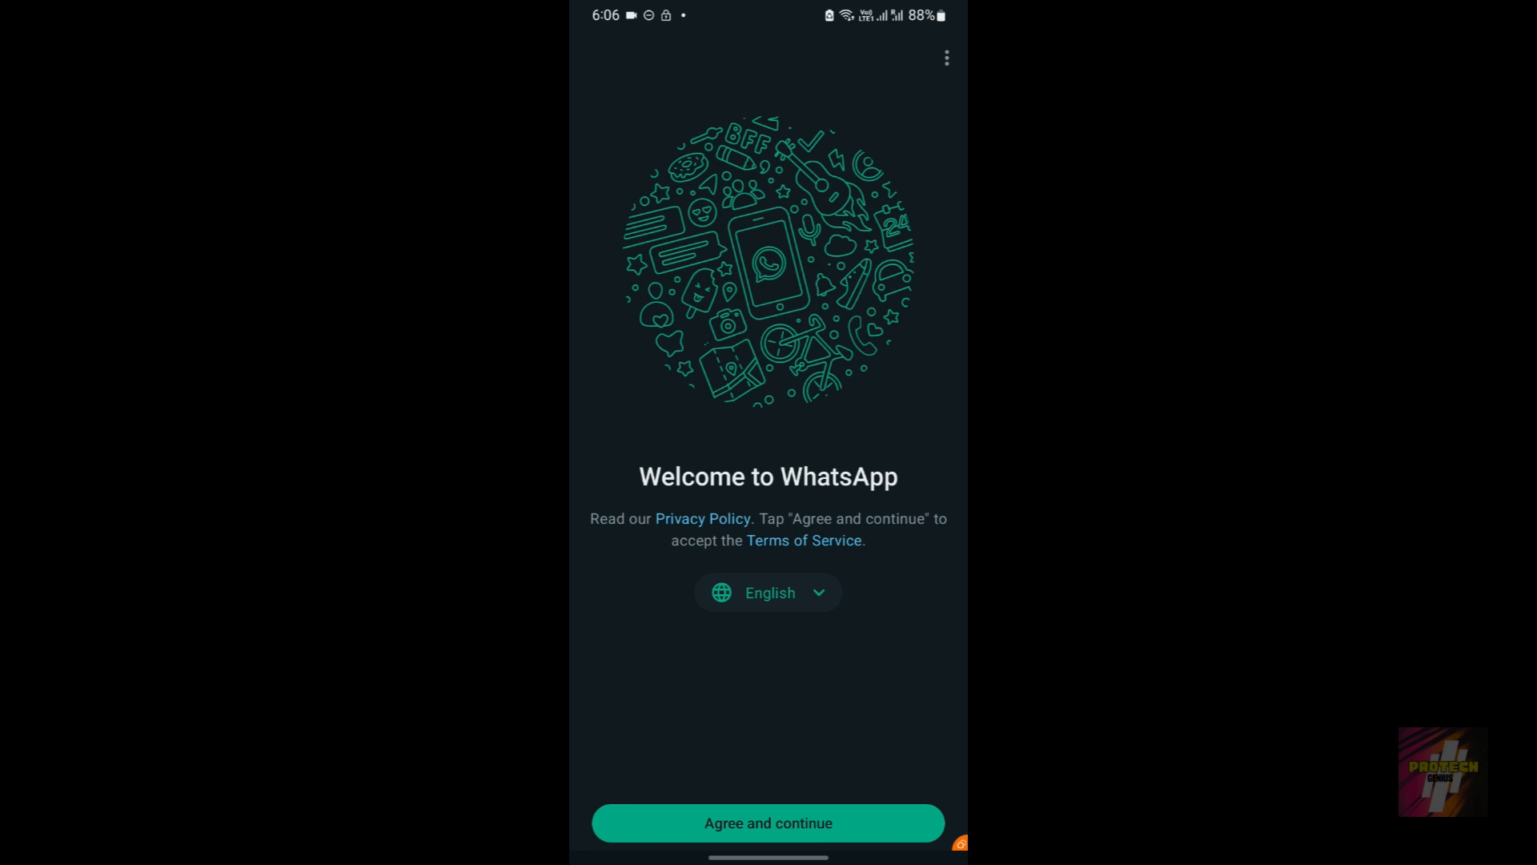
pyautogui.click(768, 823)
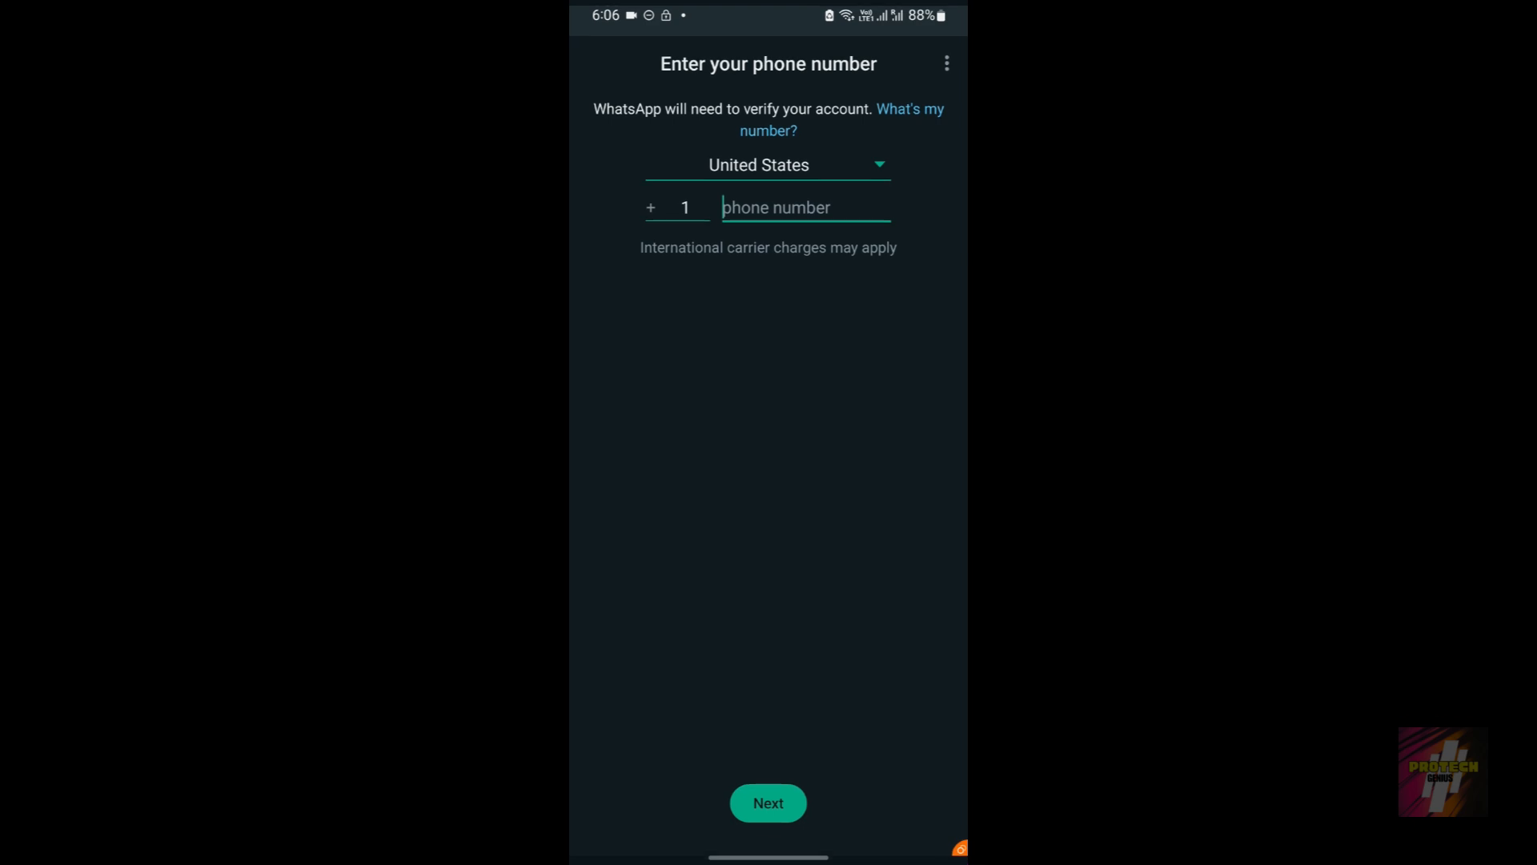
pyautogui.click(804, 207)
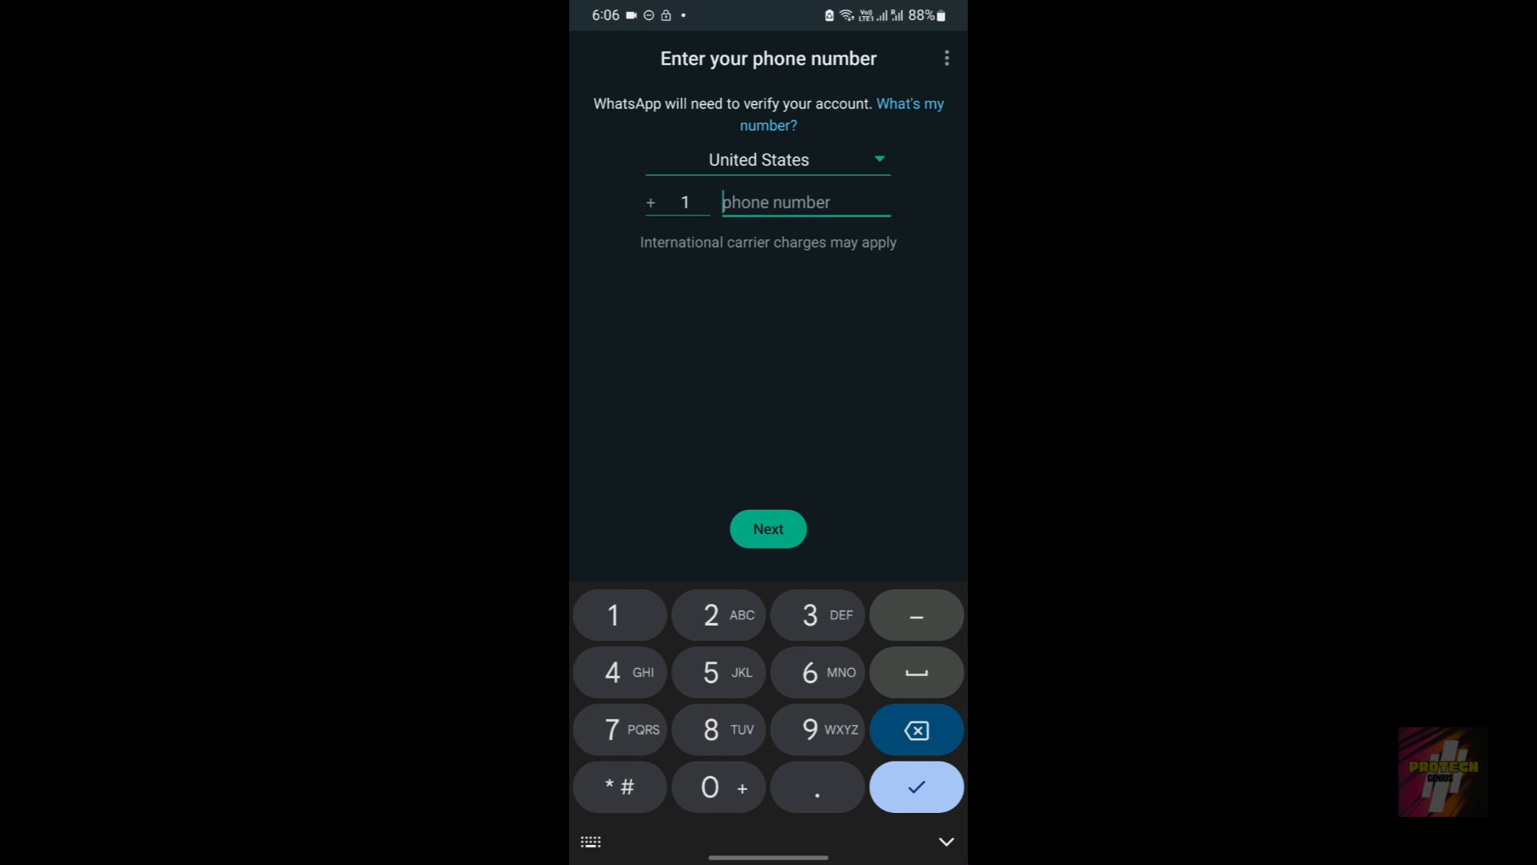
pyautogui.click(810, 672)
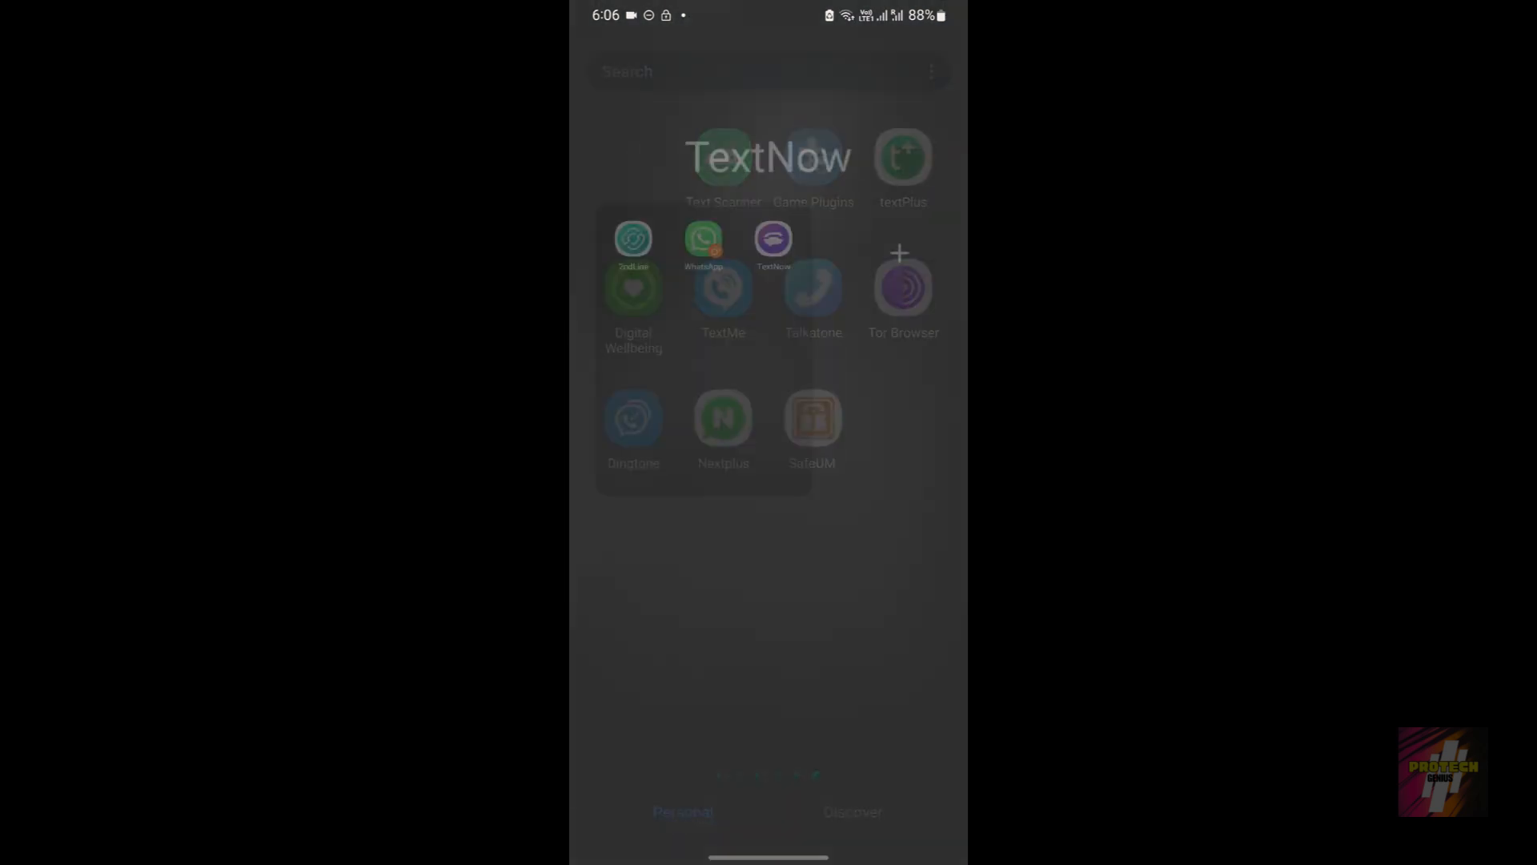
# Review WhatsApp's 141 MB storage and Clear data options in App info
pyautogui.click(703, 240)
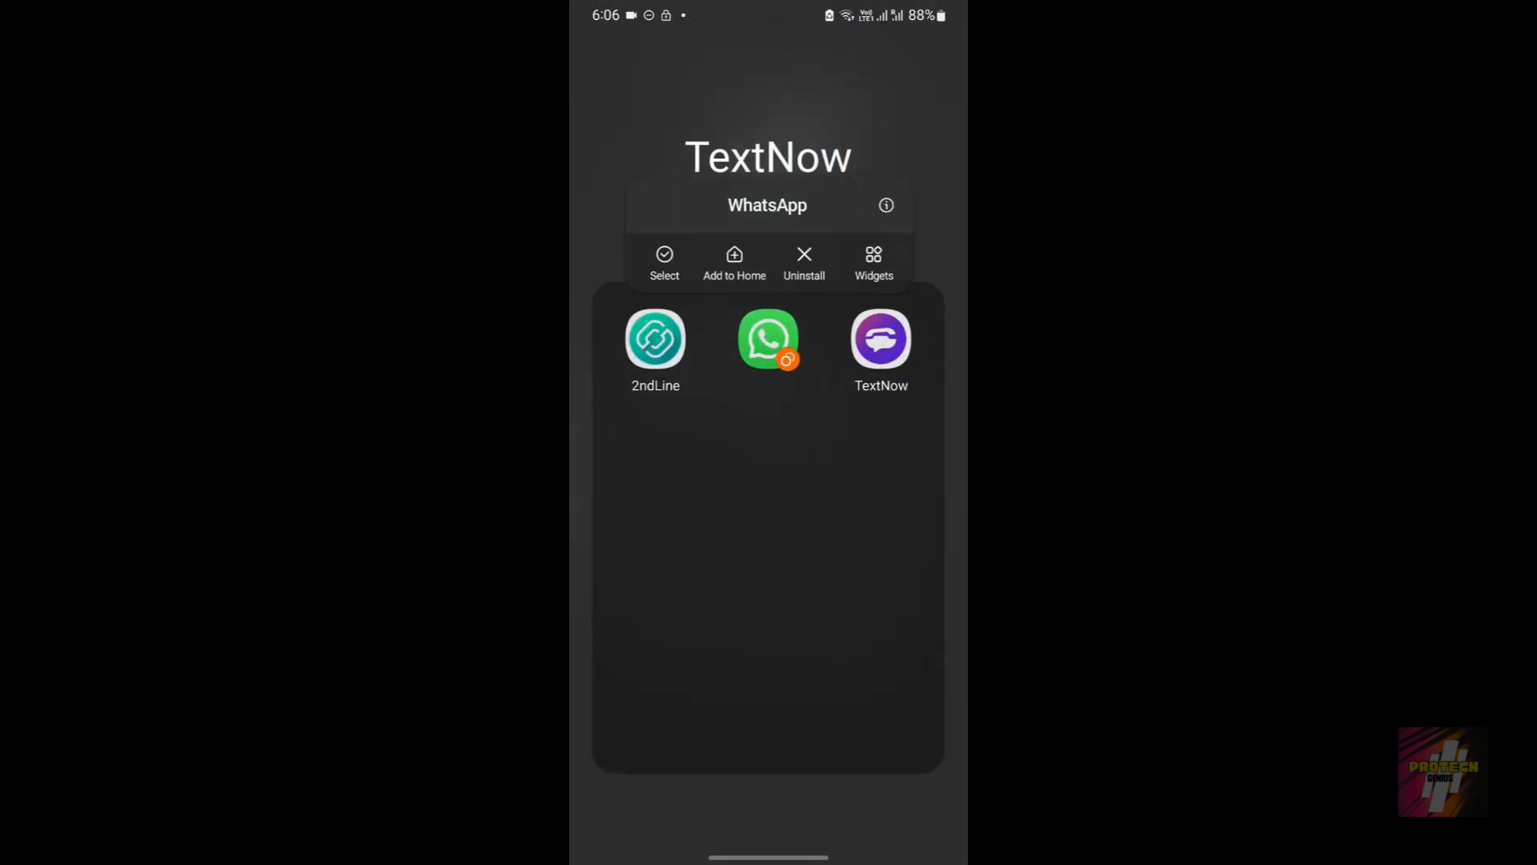
pyautogui.click(885, 205)
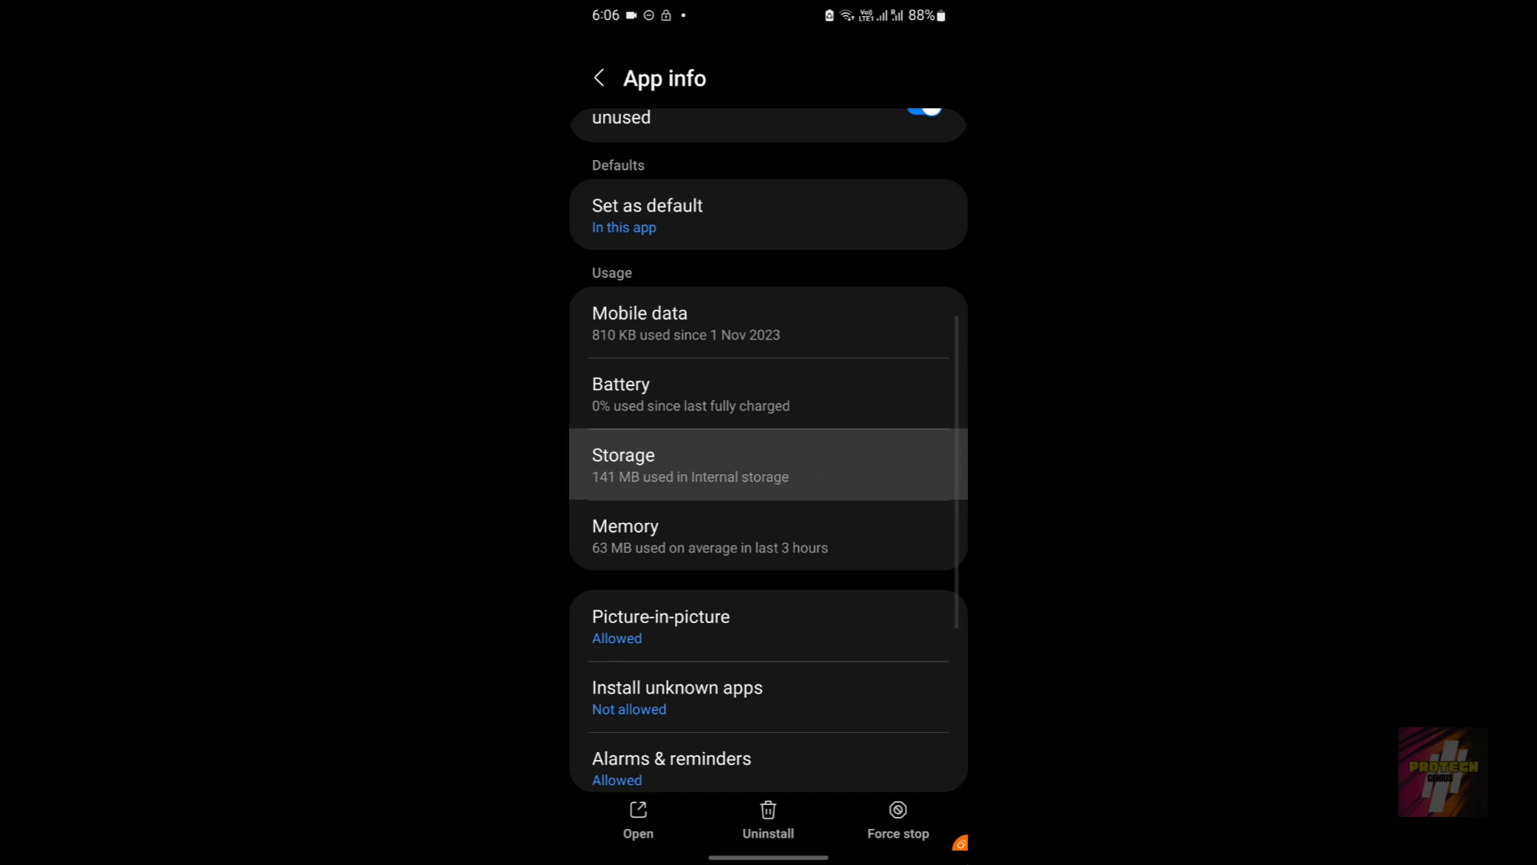
pyautogui.click(767, 464)
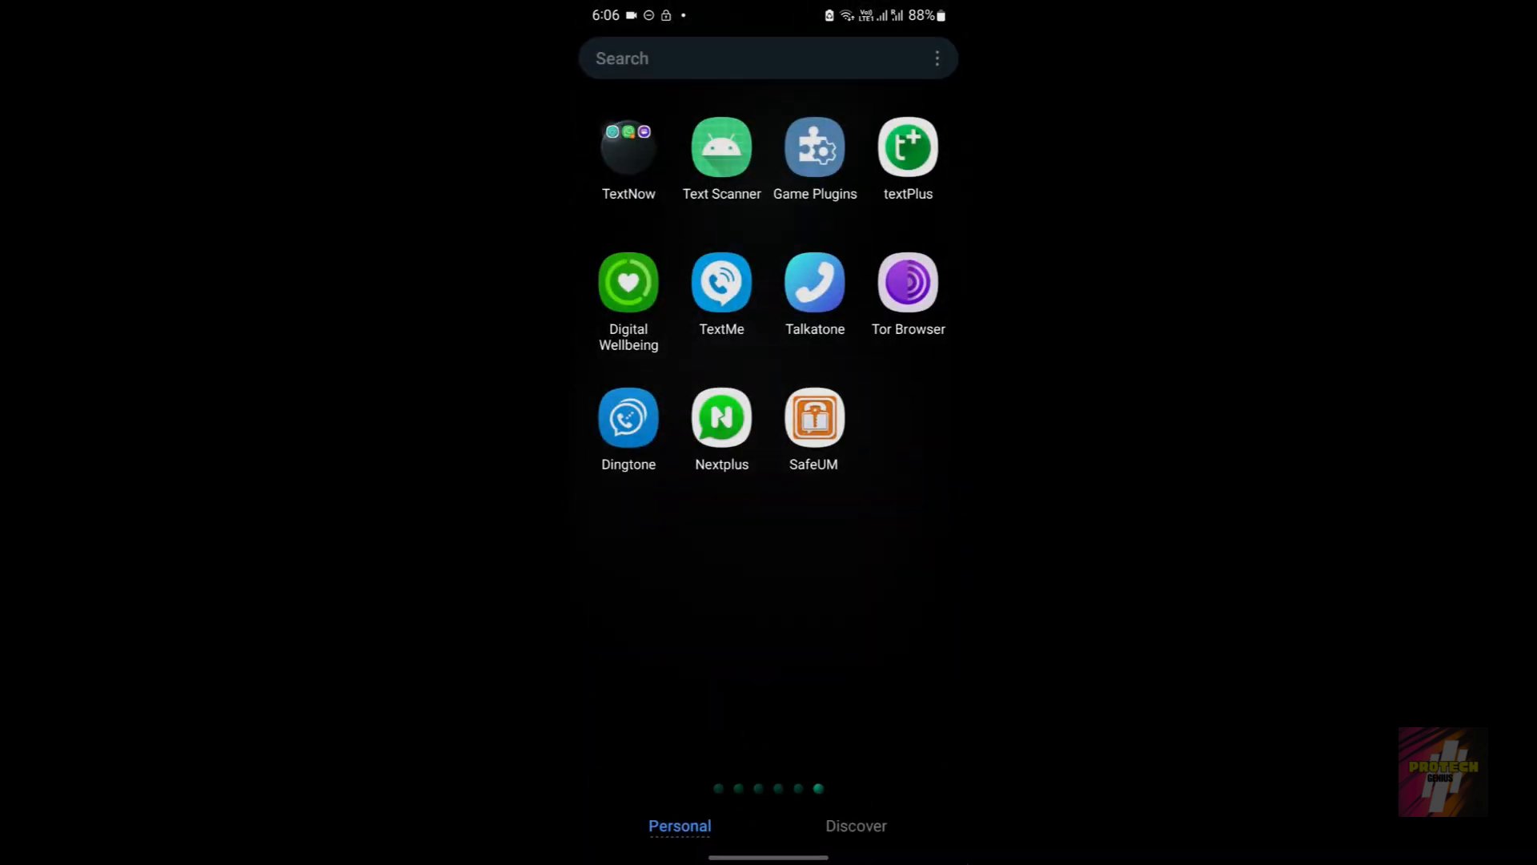
pyautogui.click(629, 145)
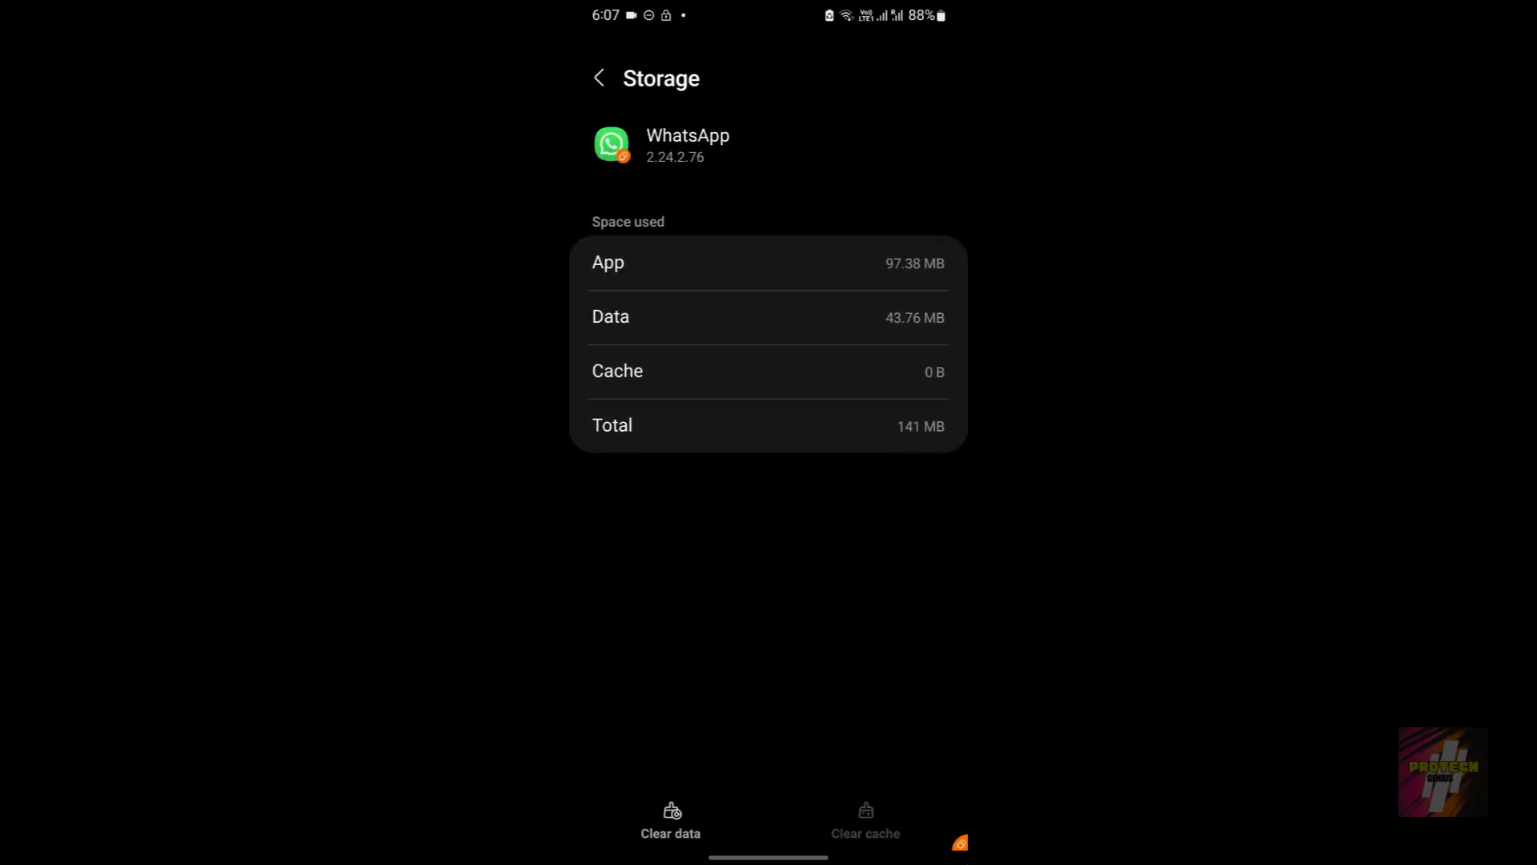
pyautogui.click(598, 77)
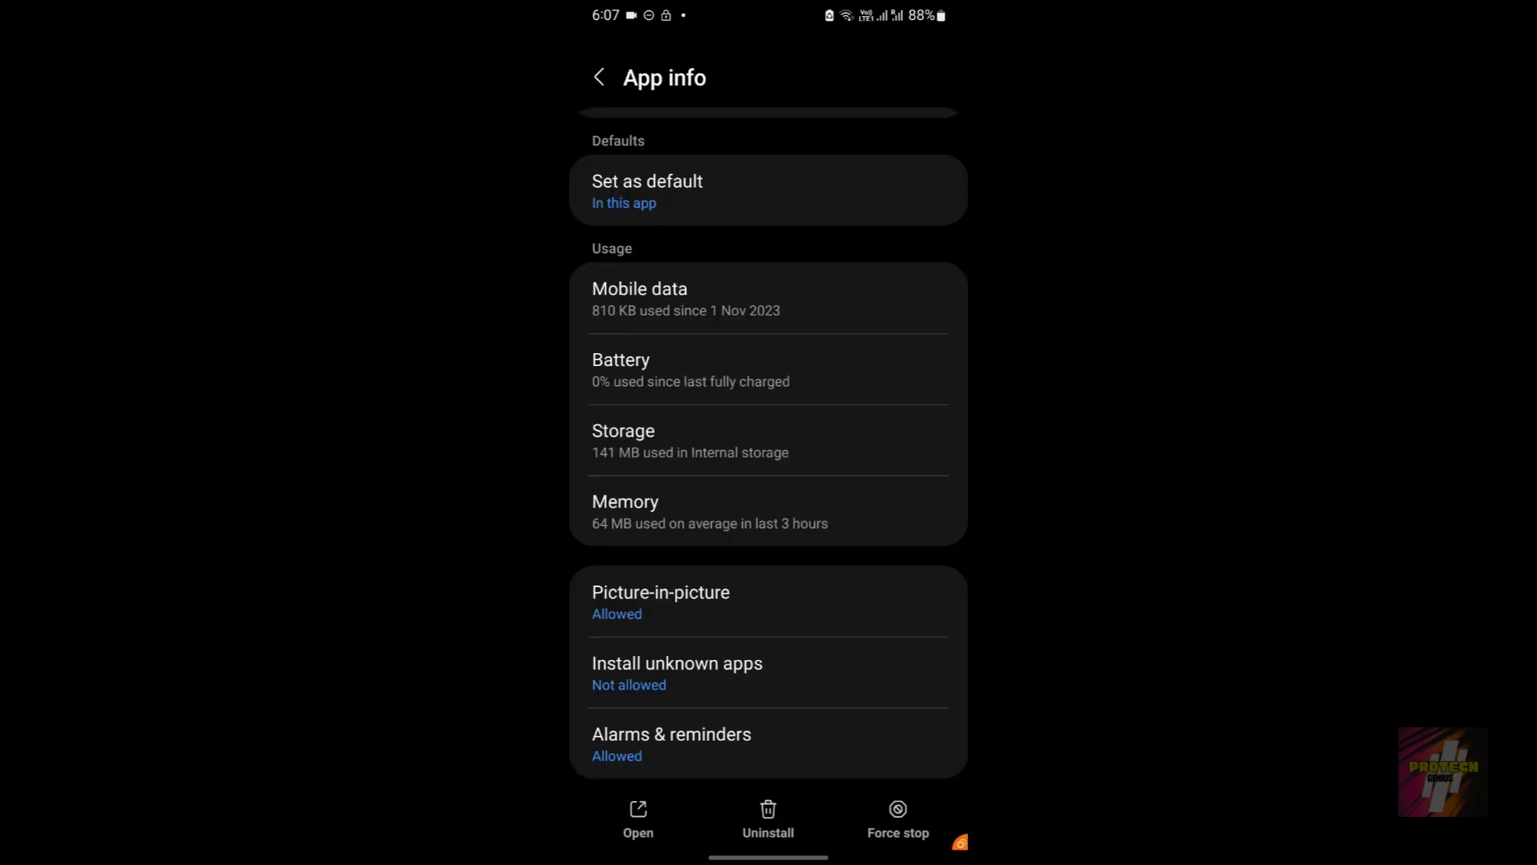
pyautogui.scroll(-3)
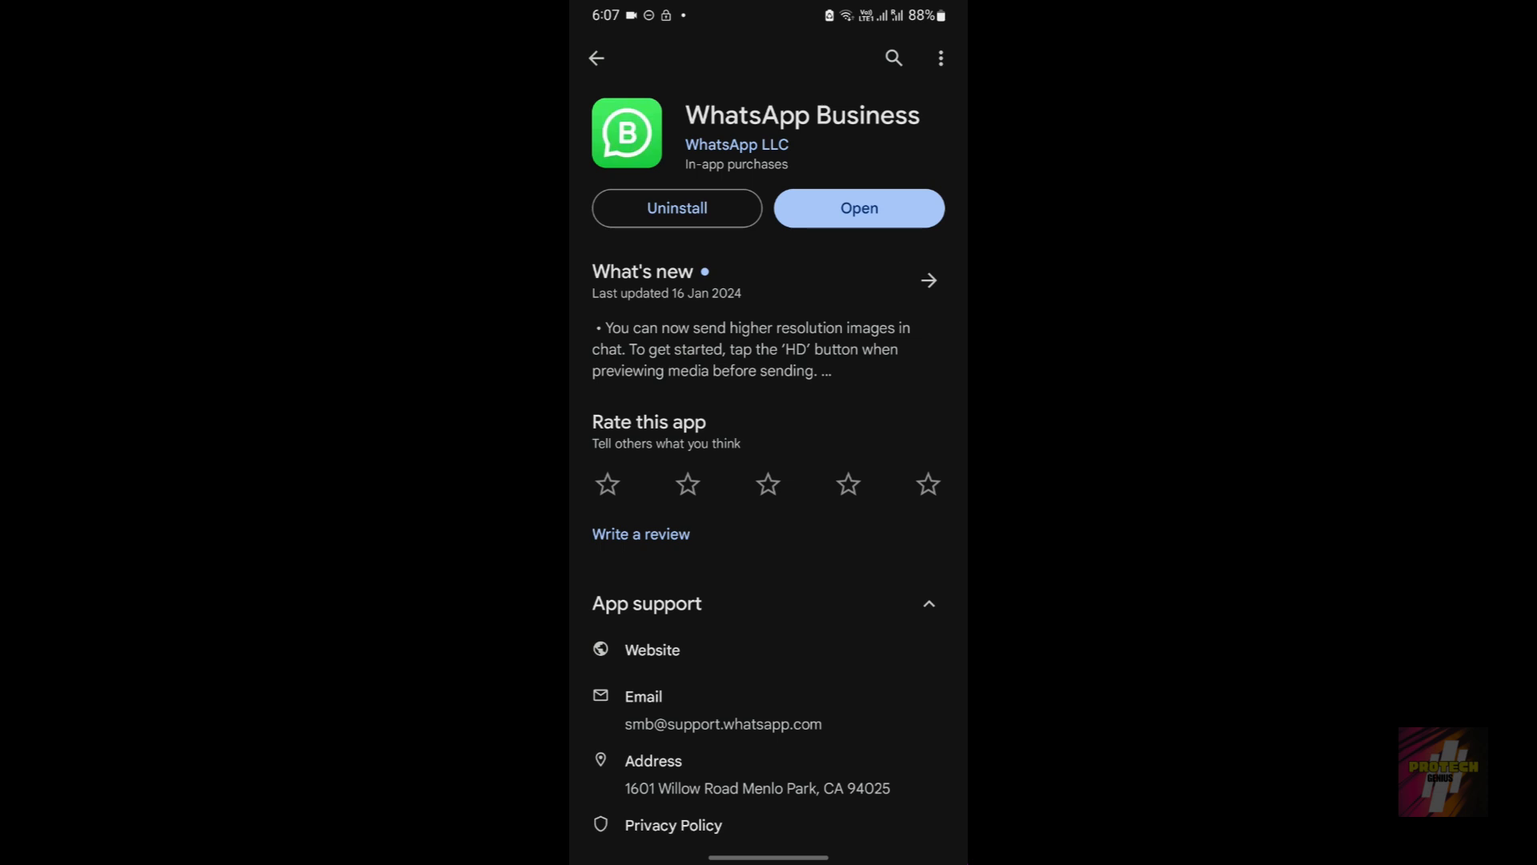
# Leave the WhatsApp Business listing and return to textPlus's My Number page
pyautogui.click(858, 209)
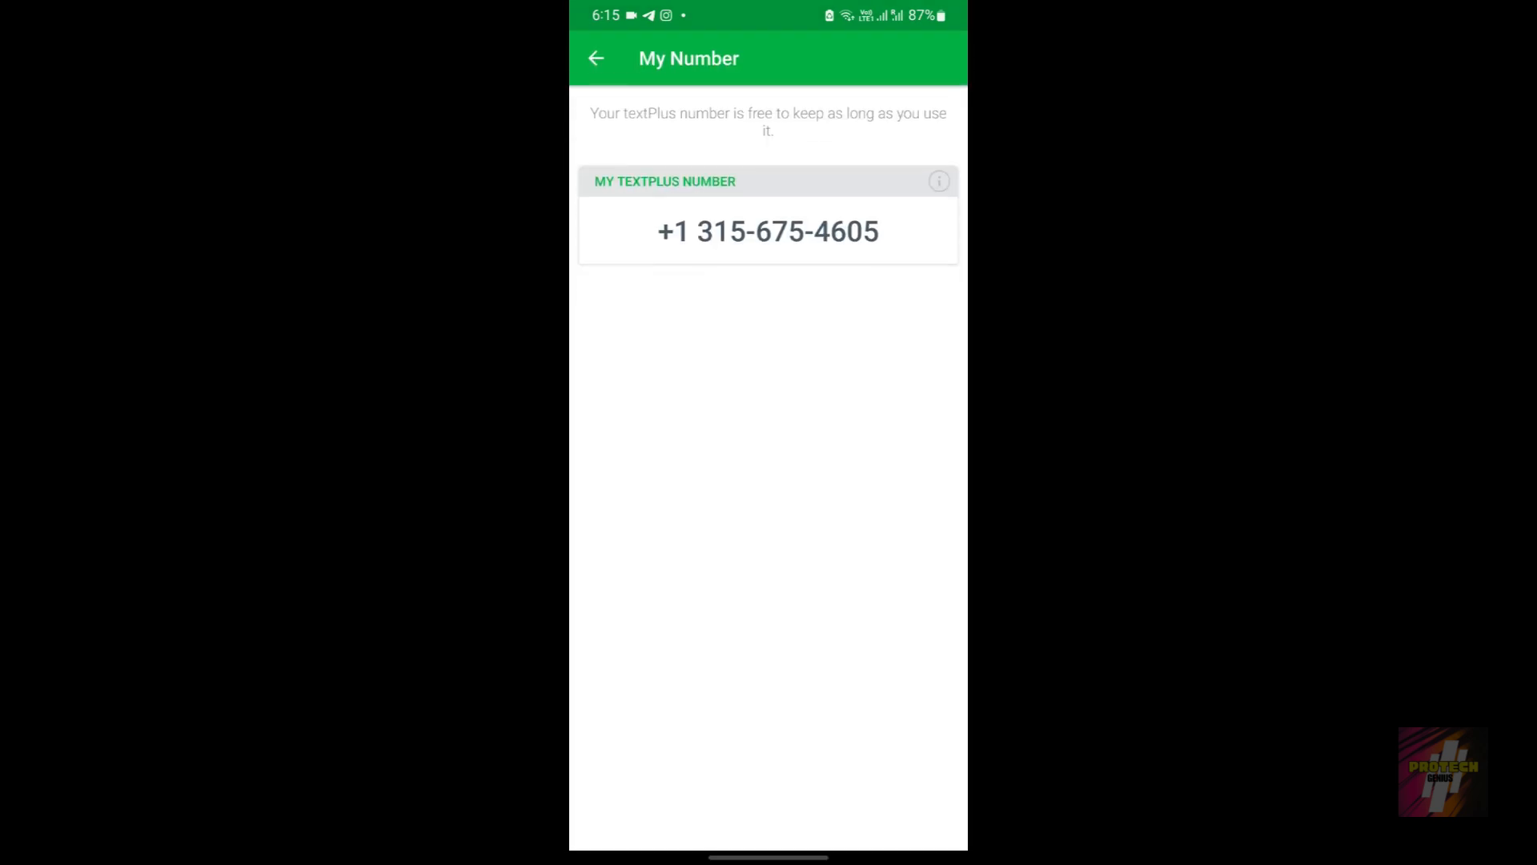
pyautogui.click(768, 232)
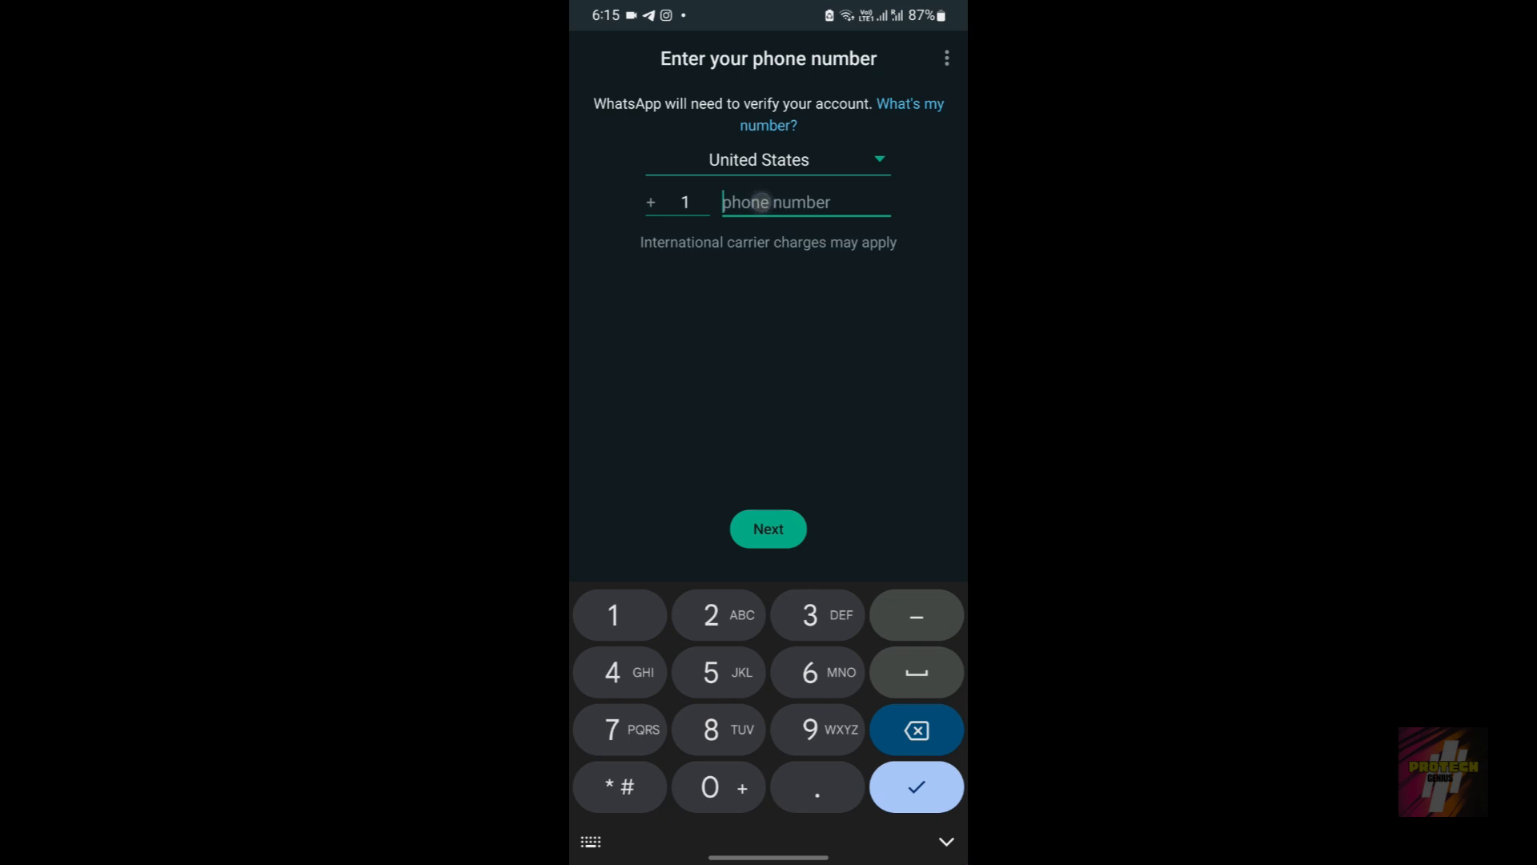
pyautogui.write('(315) 675-4605')
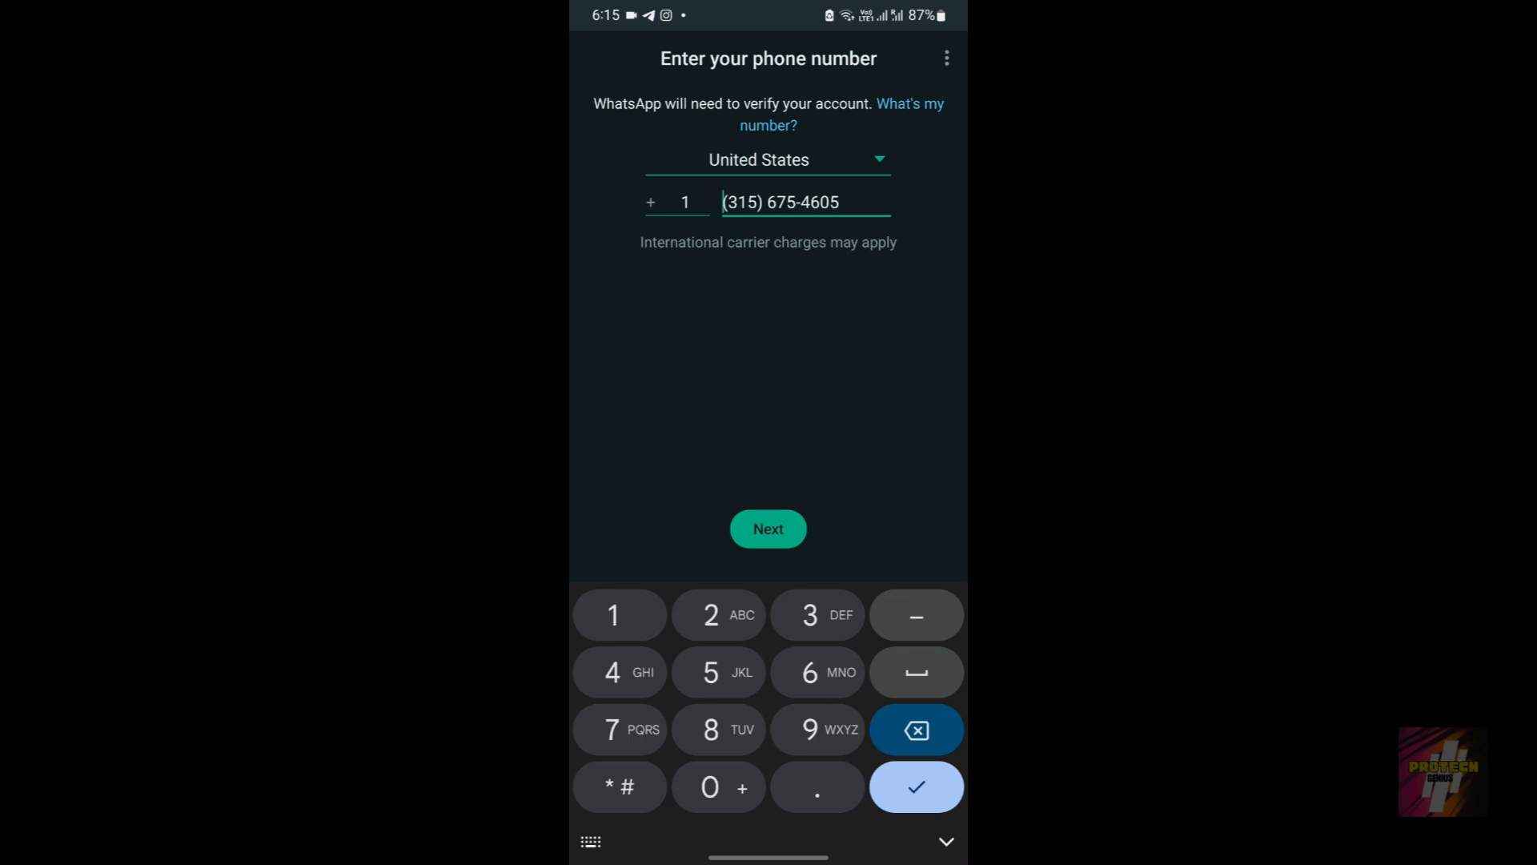
pyautogui.click(768, 529)
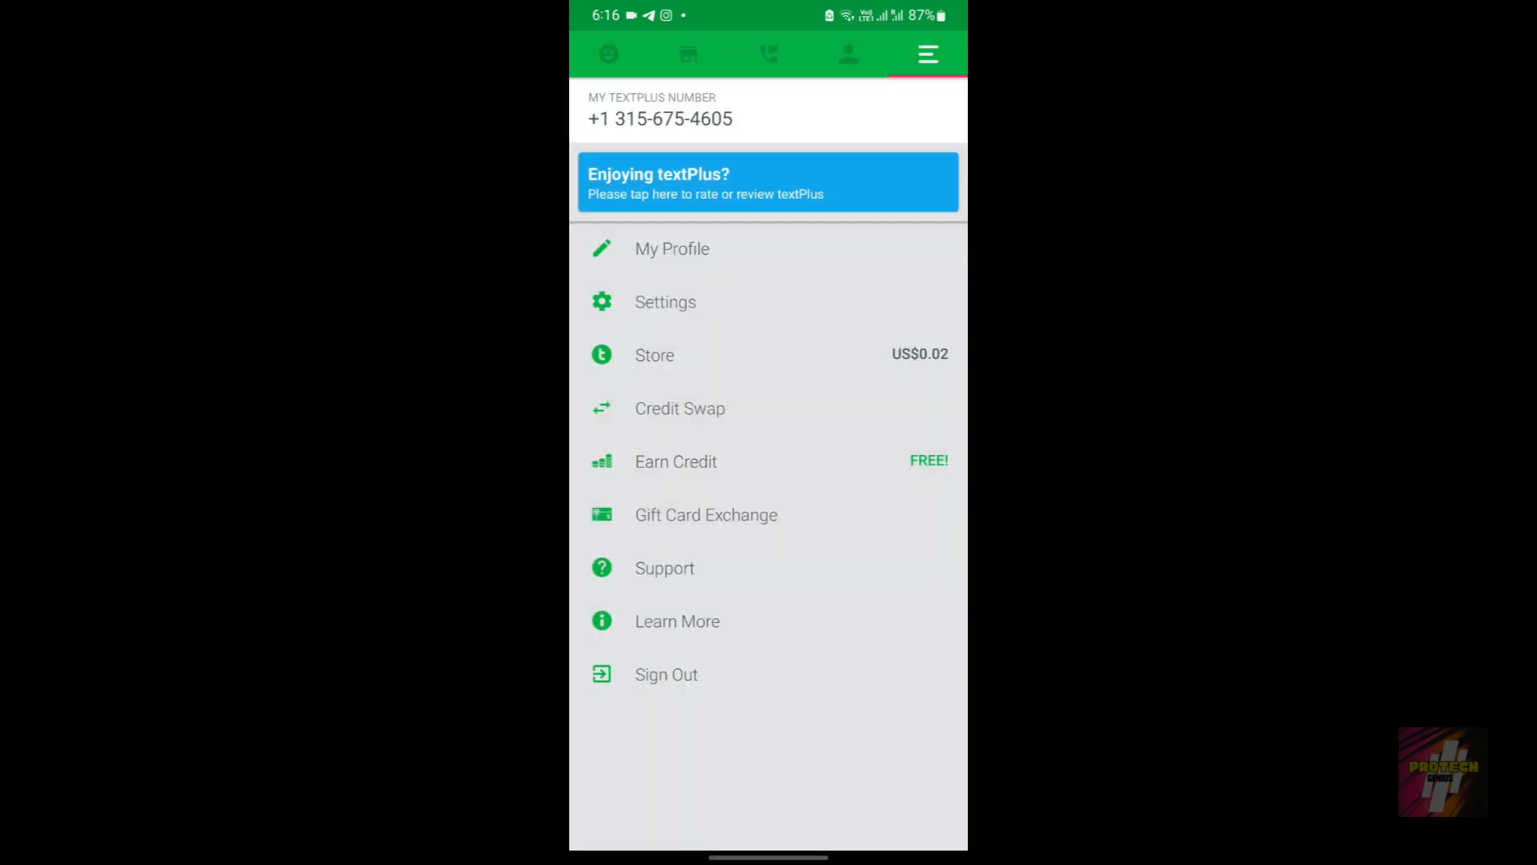
# Read textPlus's number-reclaim warning and the Welcome Party message, then return to WhatsApp
pyautogui.click(663, 301)
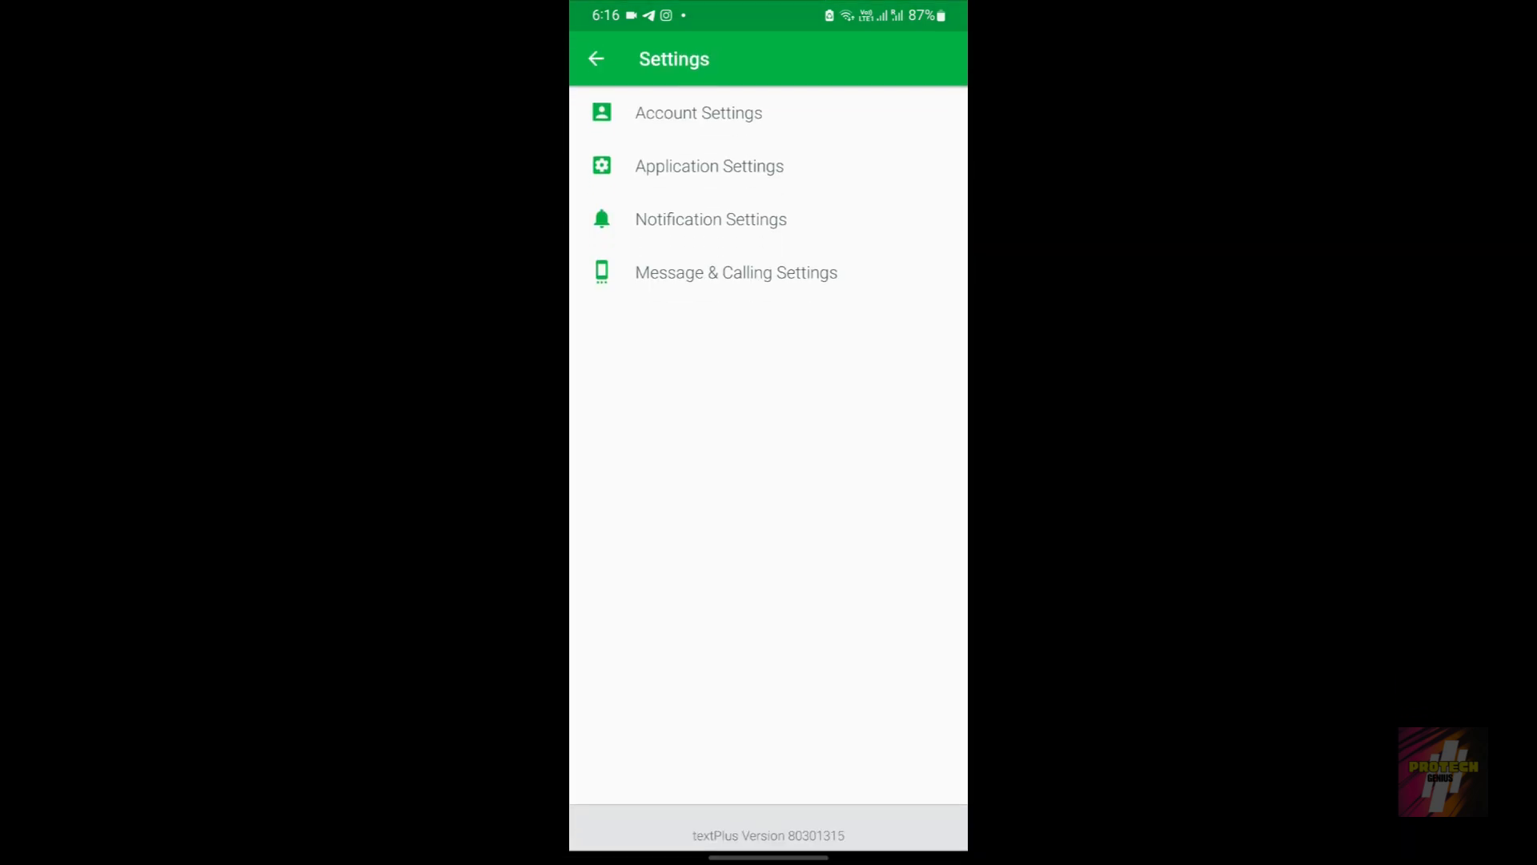
pyautogui.click(595, 58)
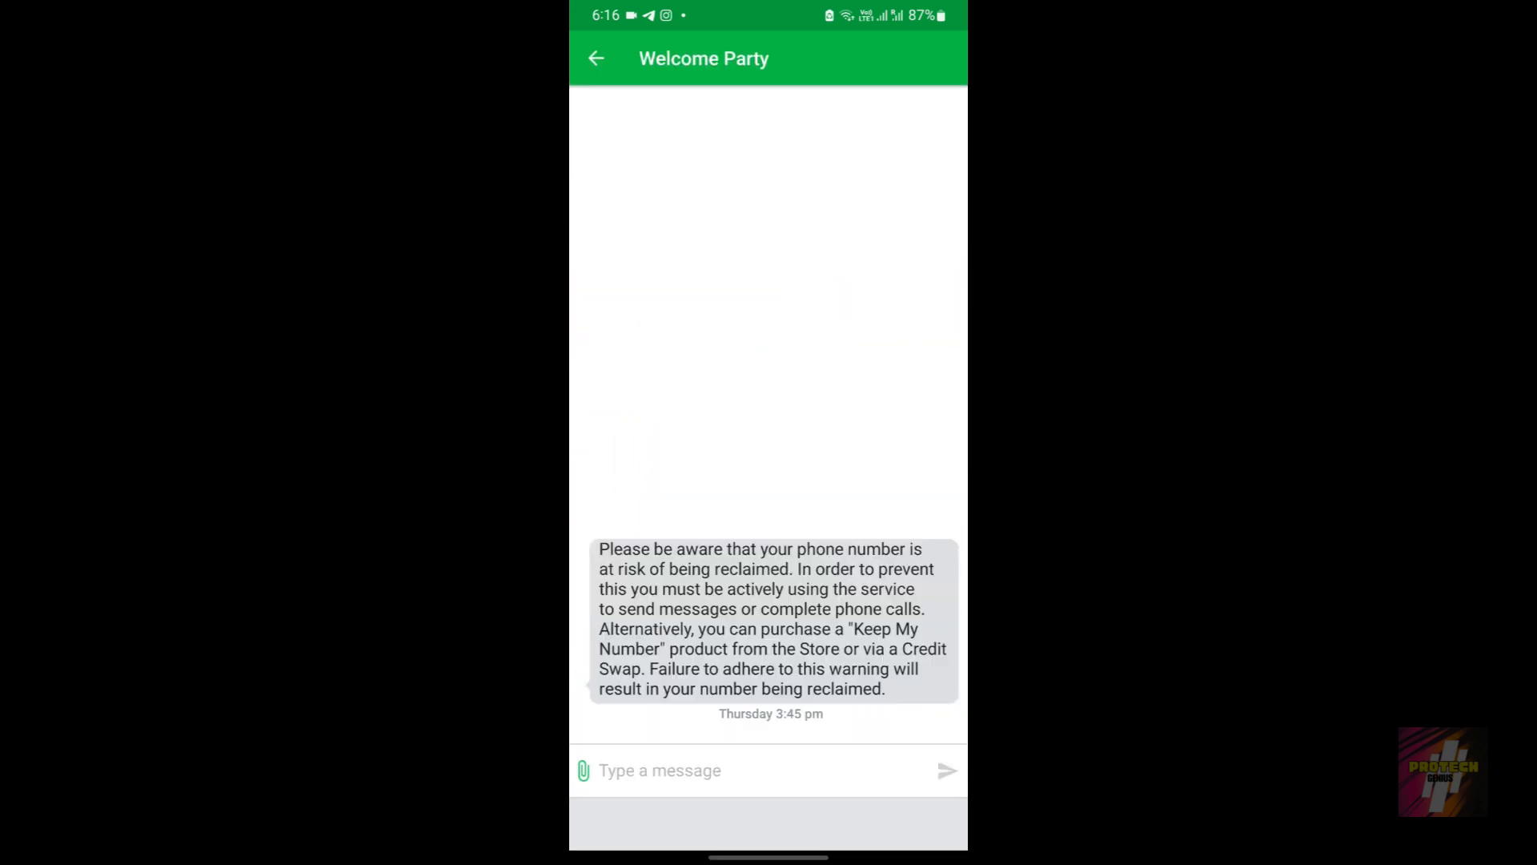
pyautogui.click(926, 55)
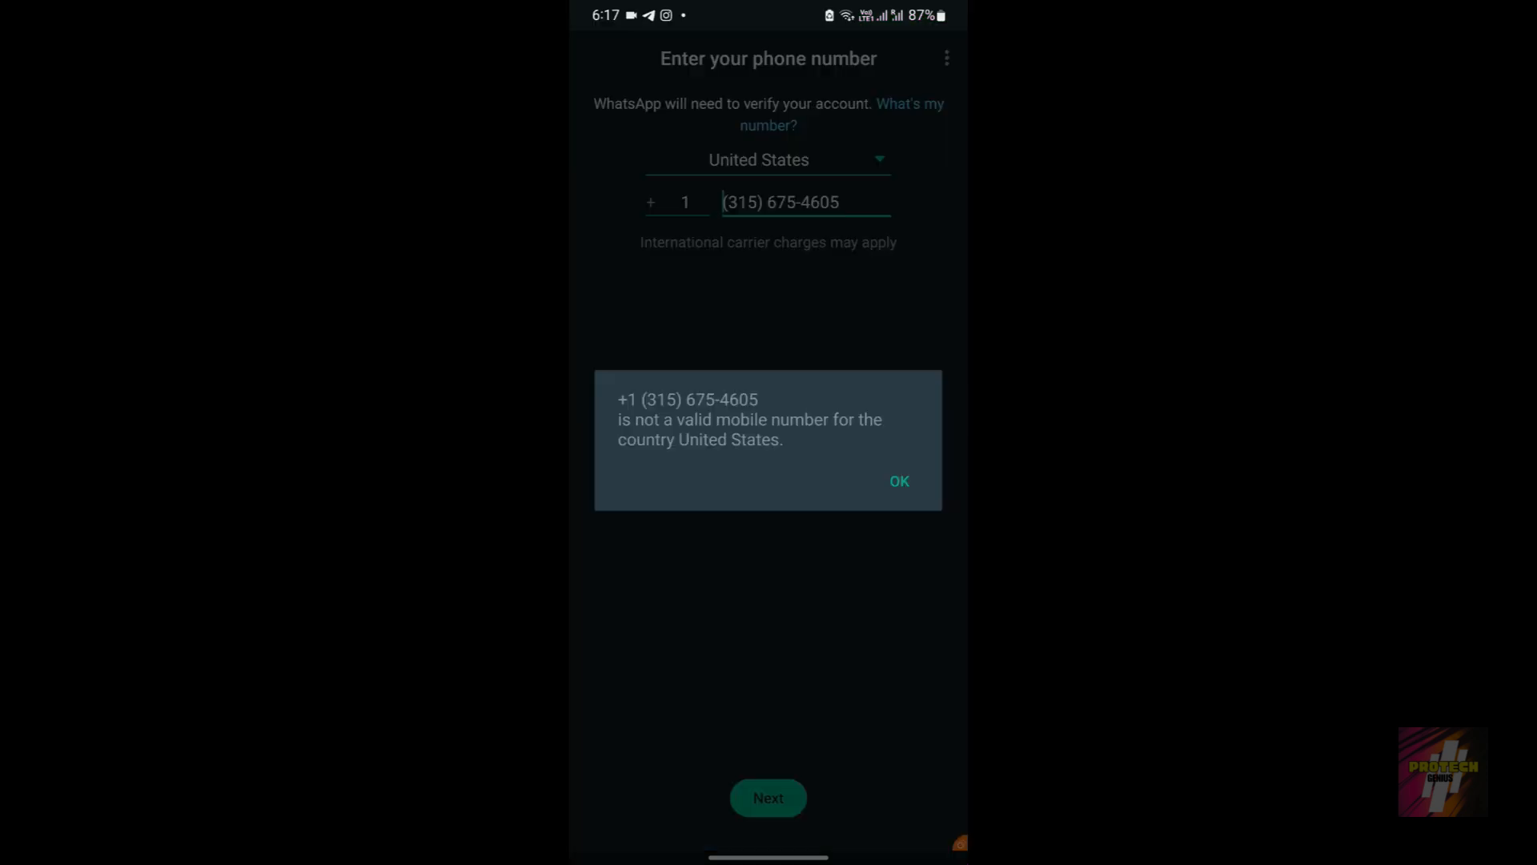
# Retry the number with a leading 1, dismiss the rejection, and delete the 1
pyautogui.click(898, 481)
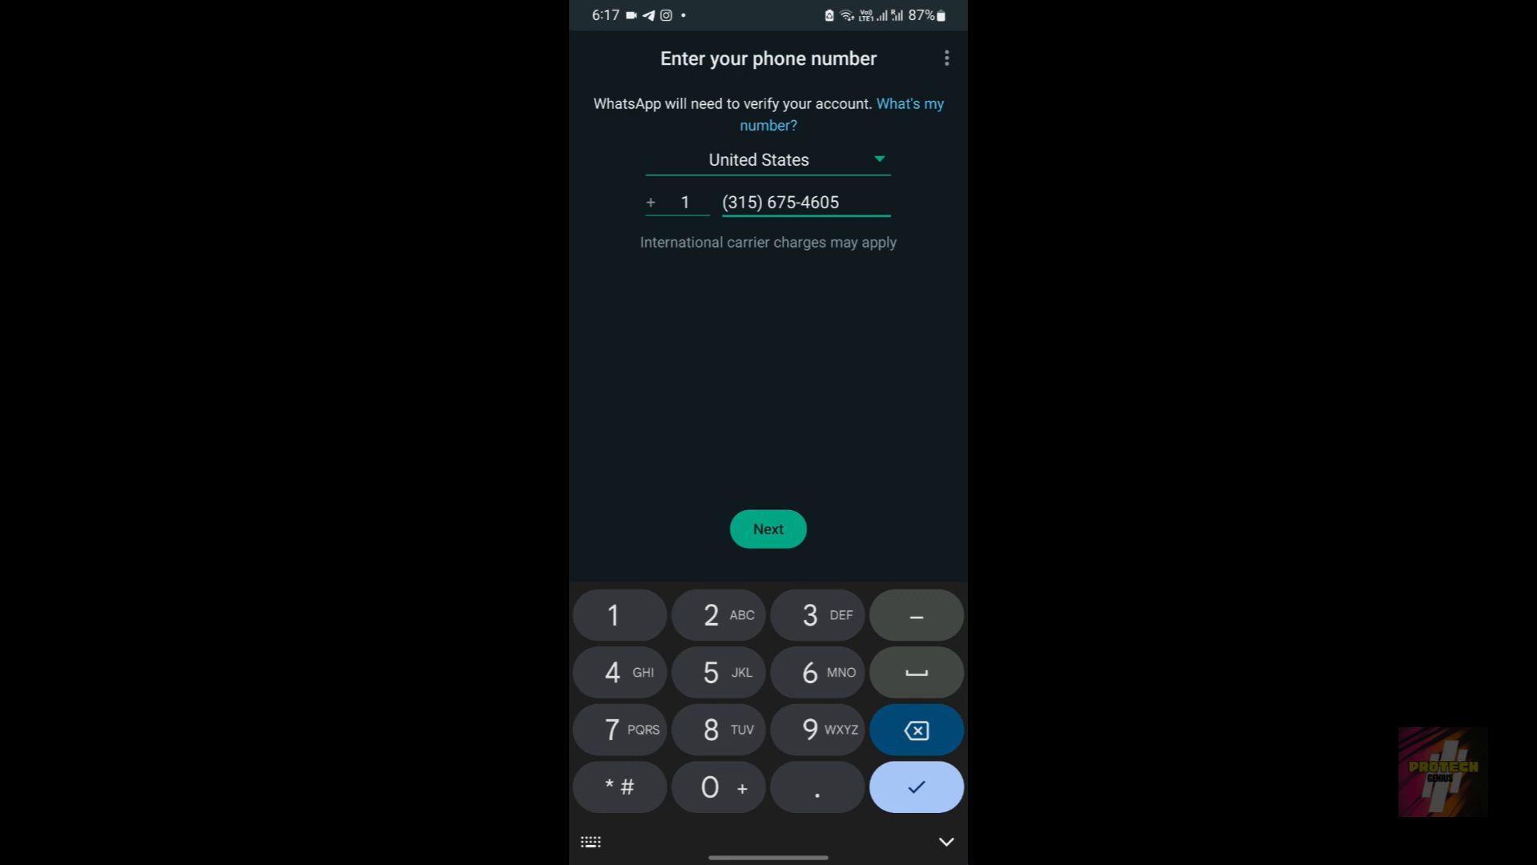
pyautogui.click(725, 201)
pyautogui.write('1 ')
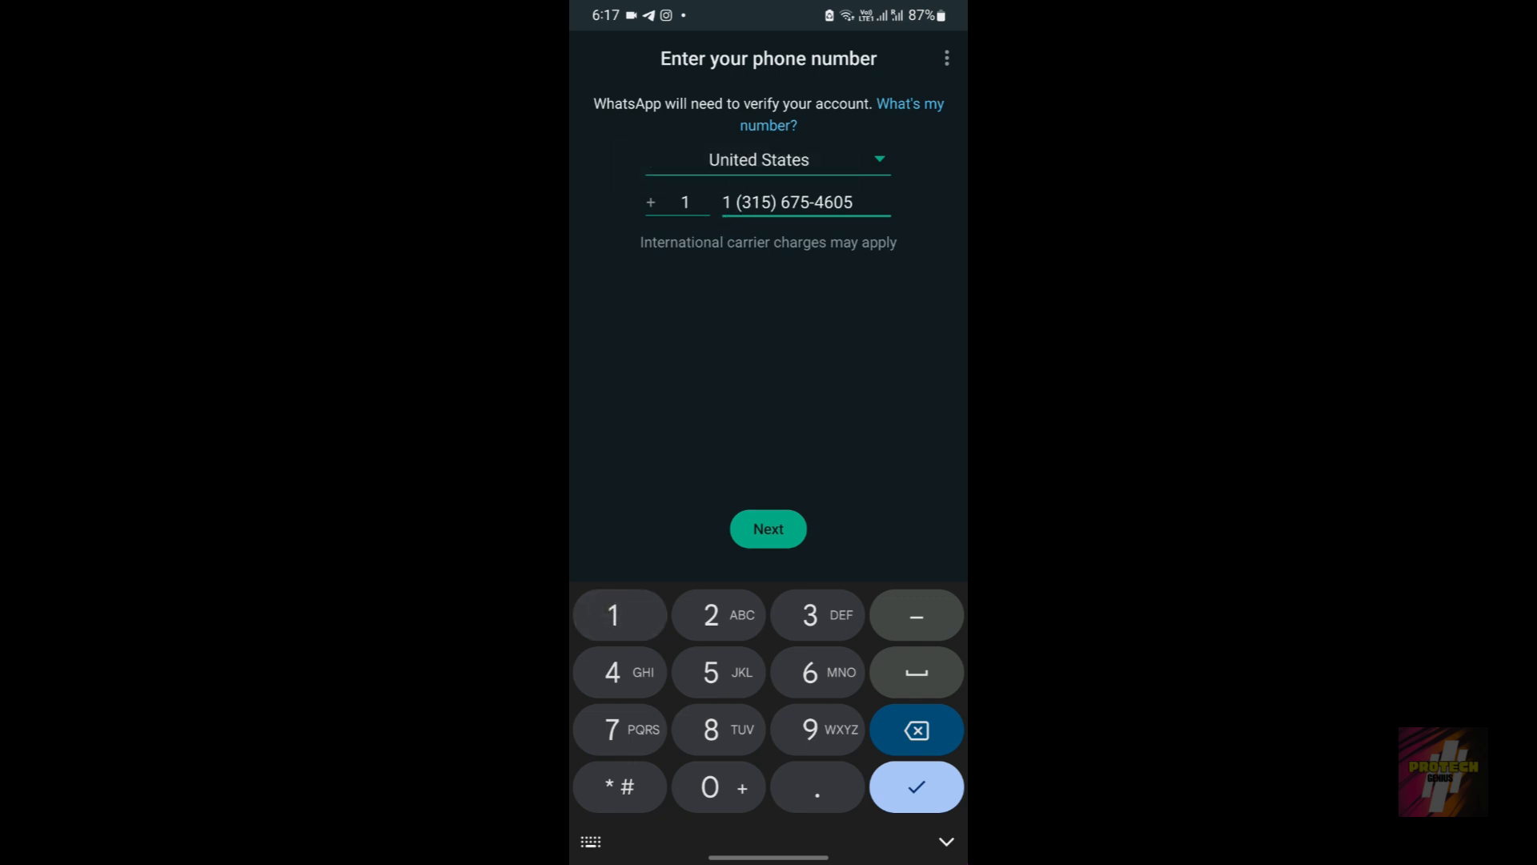
pyautogui.click(768, 528)
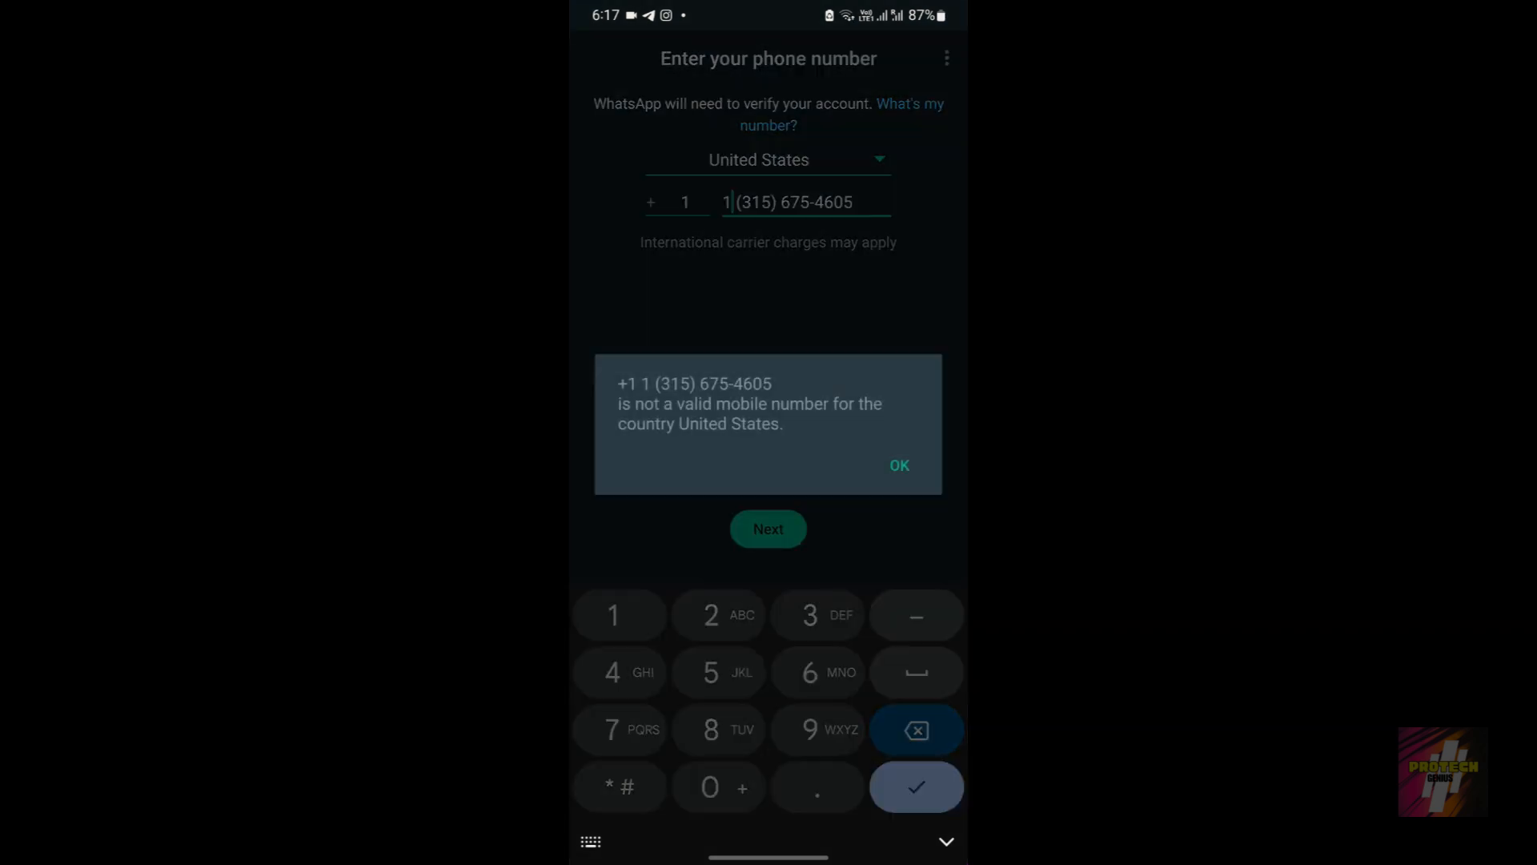
pyautogui.click(897, 464)
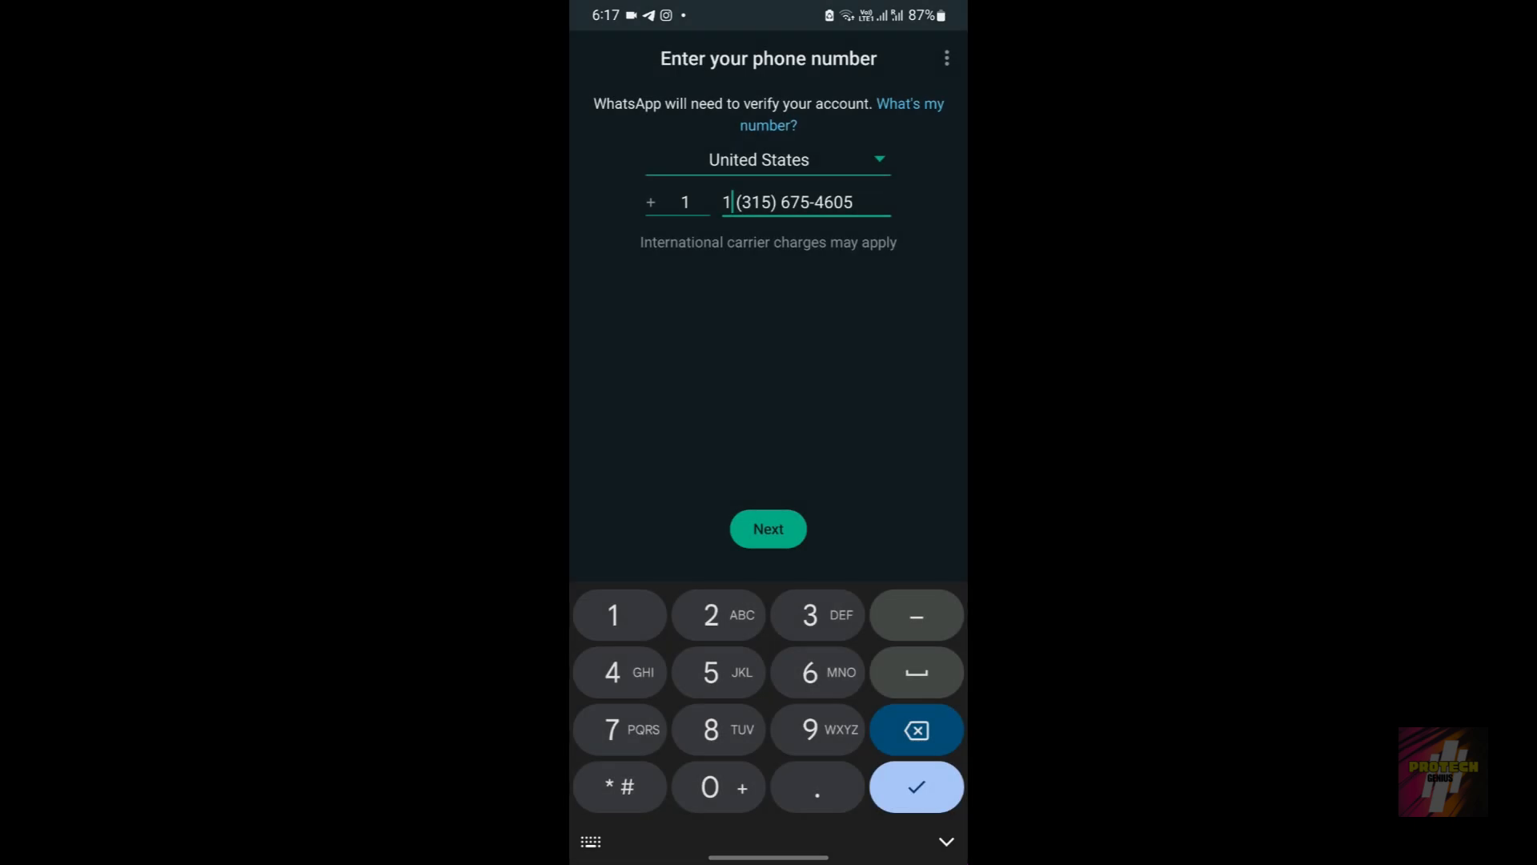
pyautogui.press('backspace')
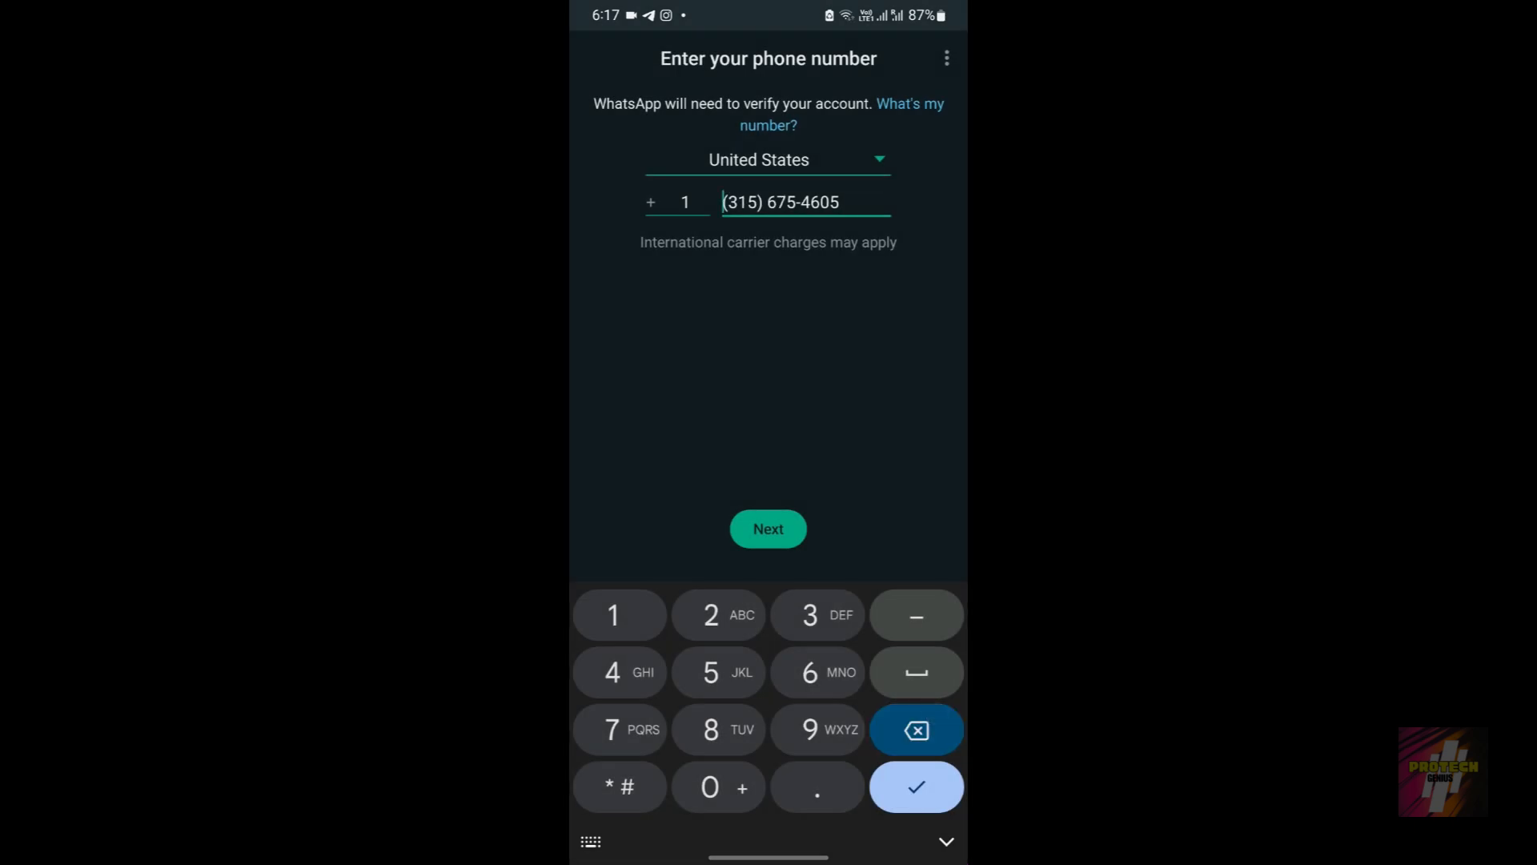
pyautogui.click(768, 528)
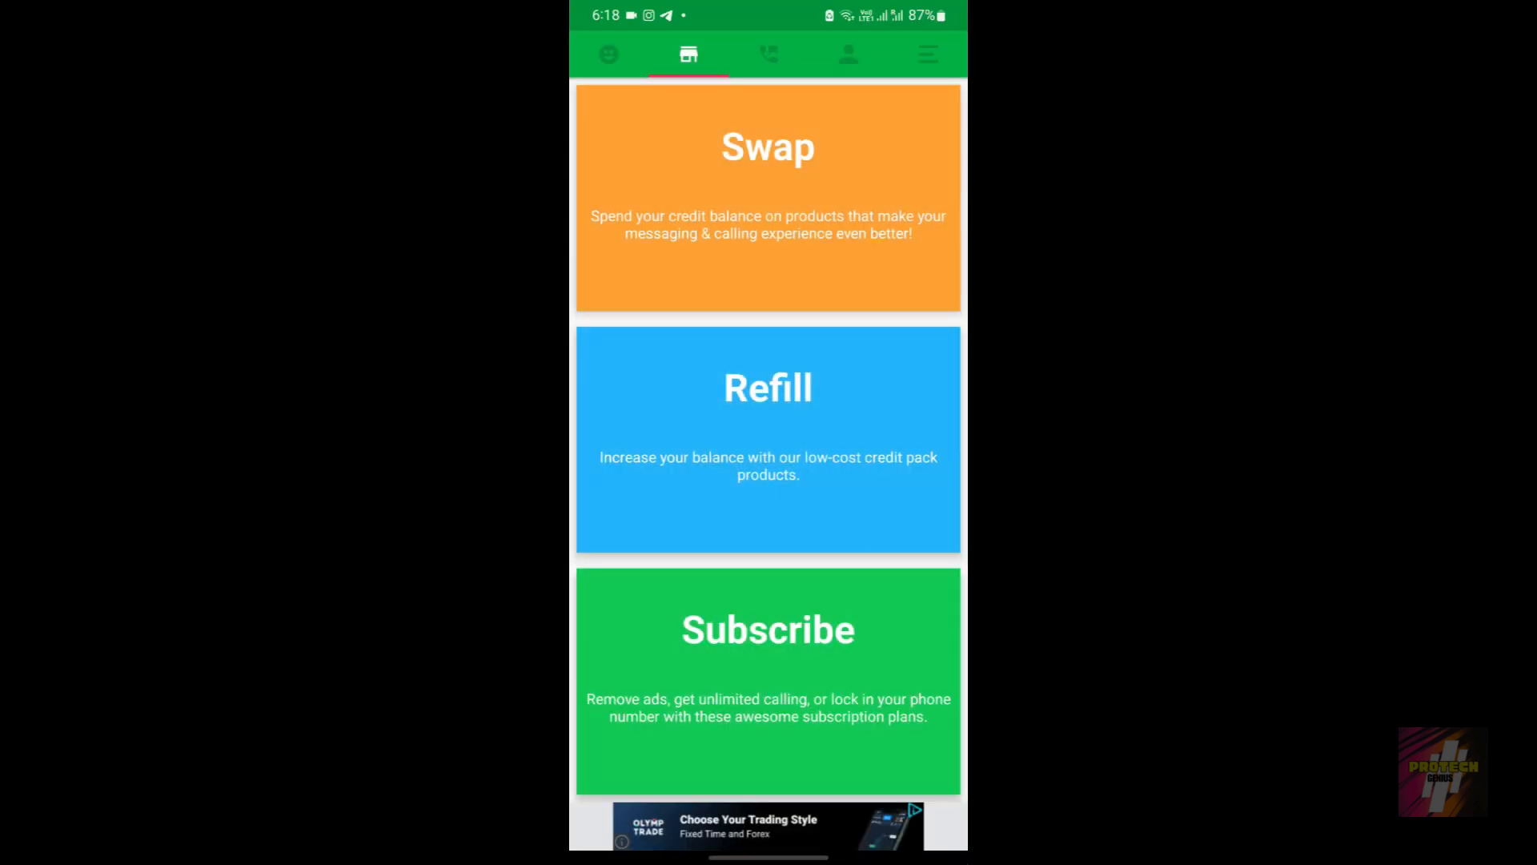
# Connect IPVanish to the New York, United States server from the Cities list
pyautogui.click(926, 54)
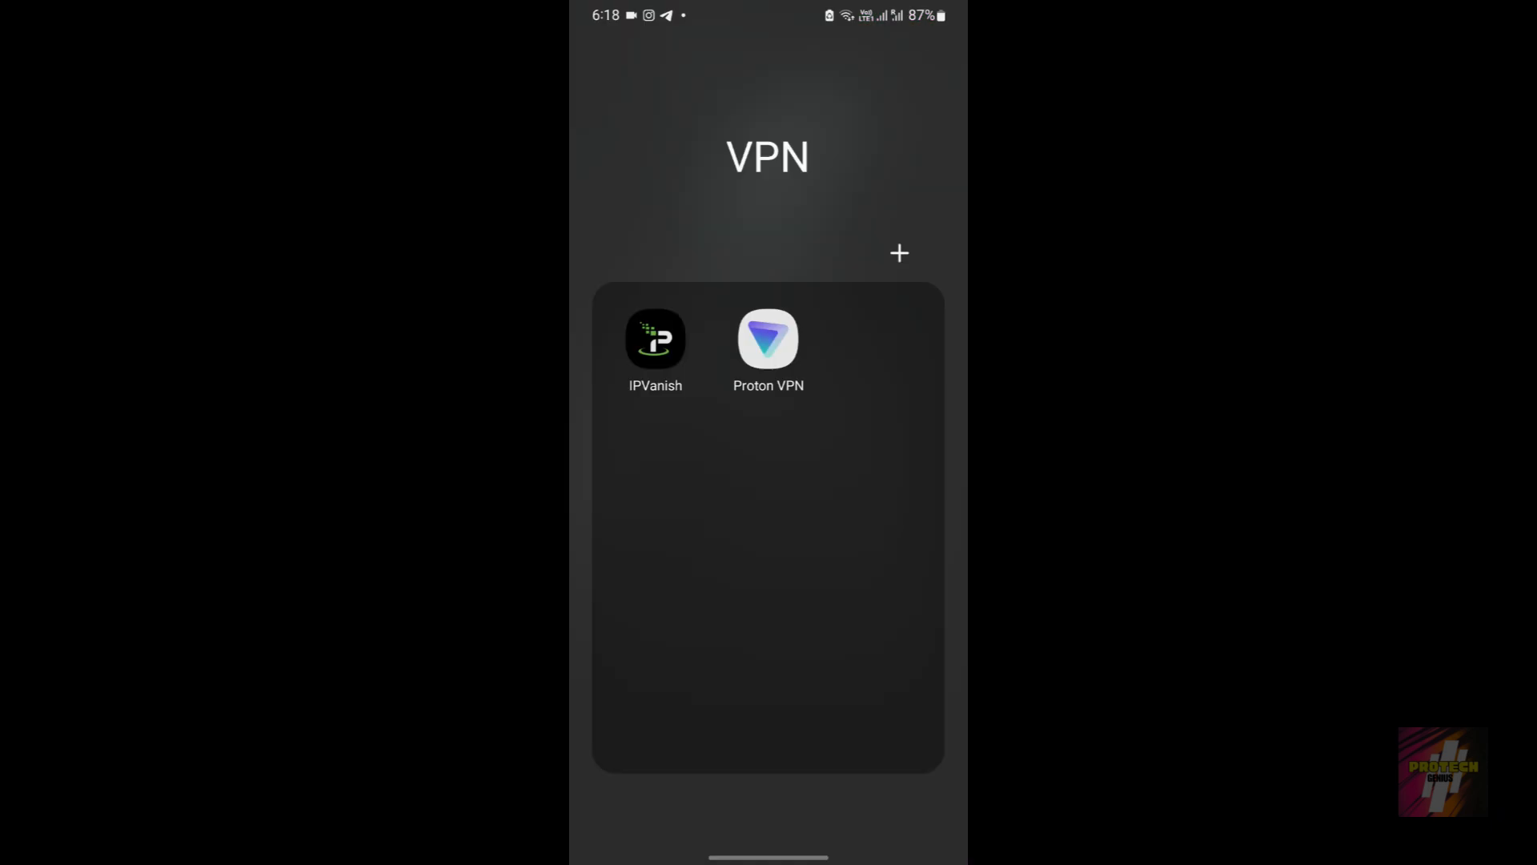
pyautogui.click(655, 338)
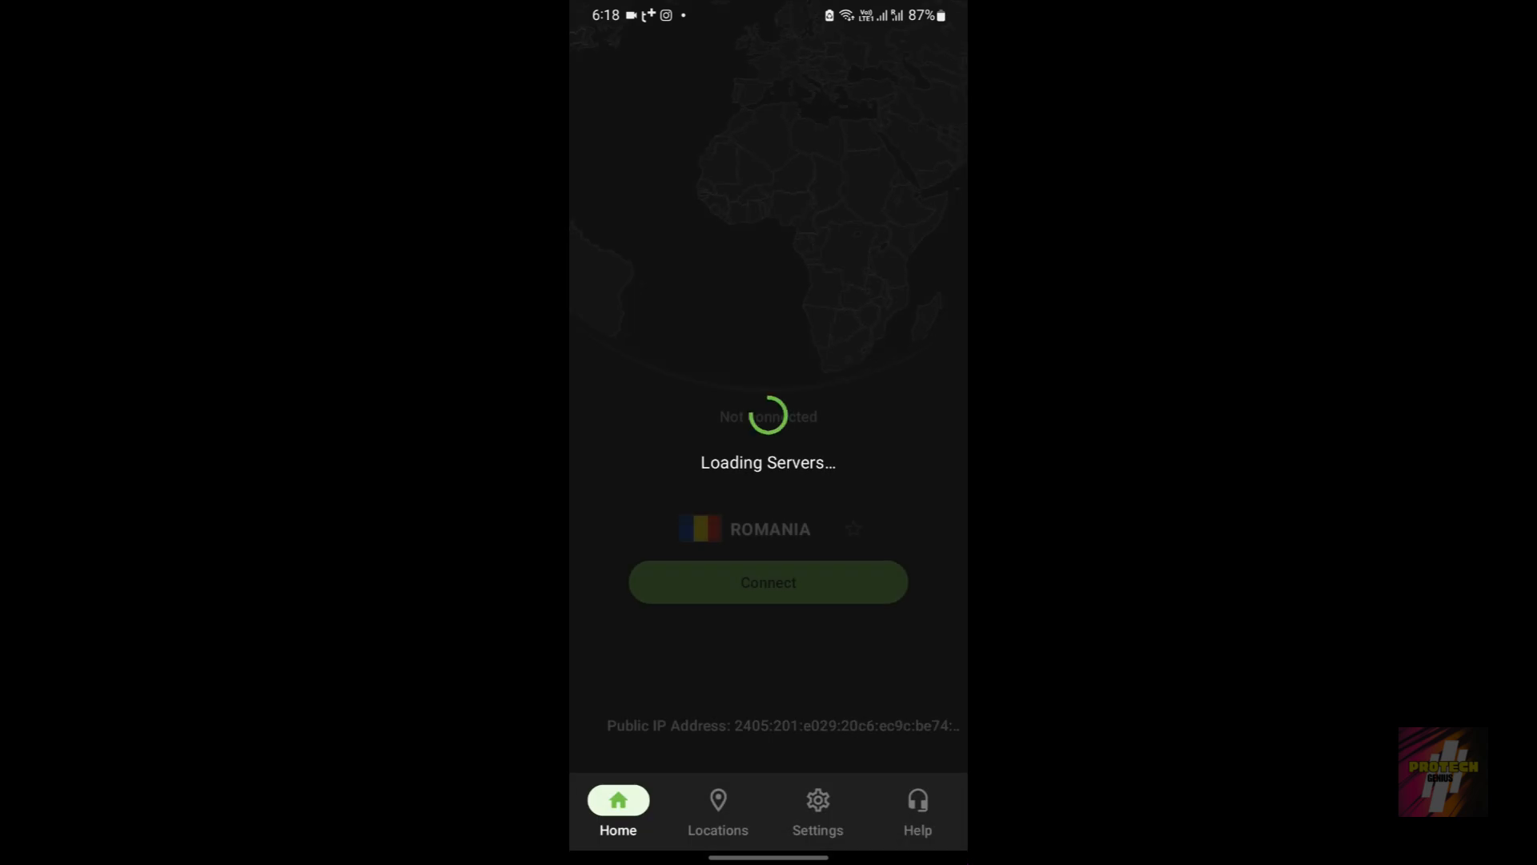
pyautogui.click(716, 808)
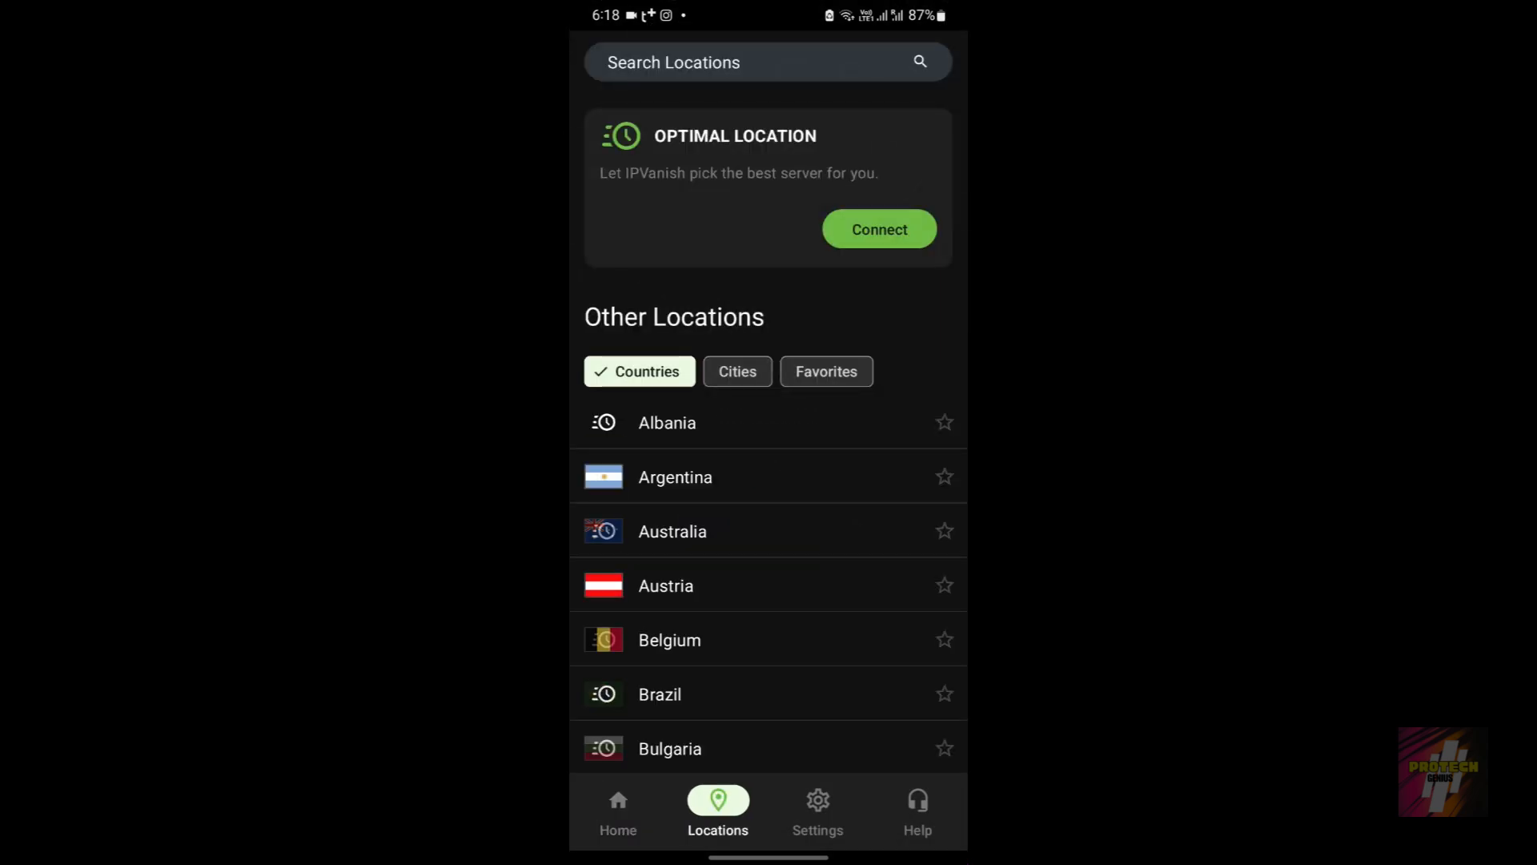
pyautogui.scroll(-3)
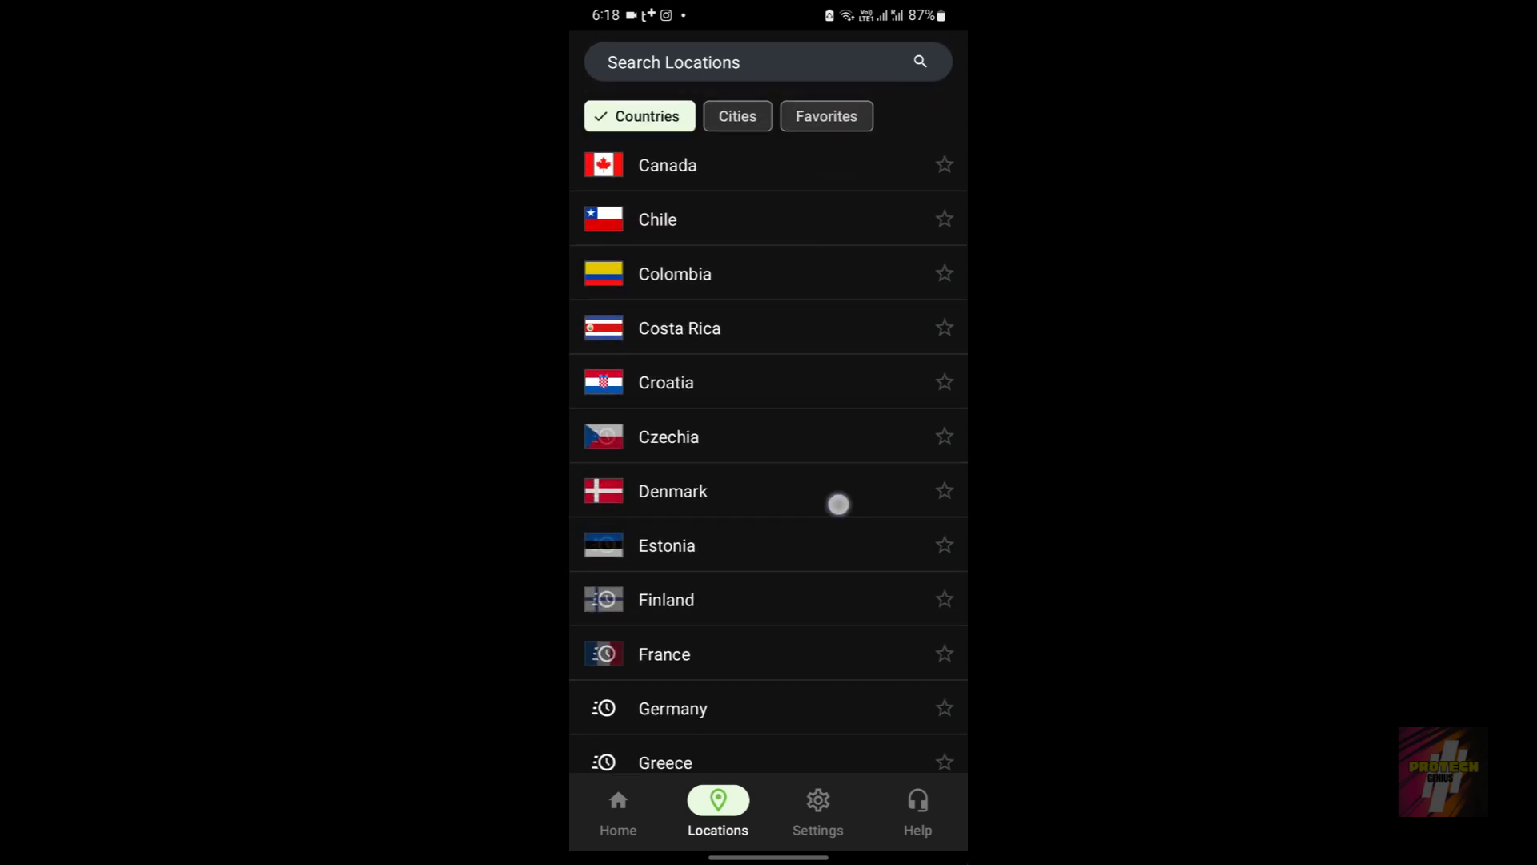
pyautogui.scroll(-3)
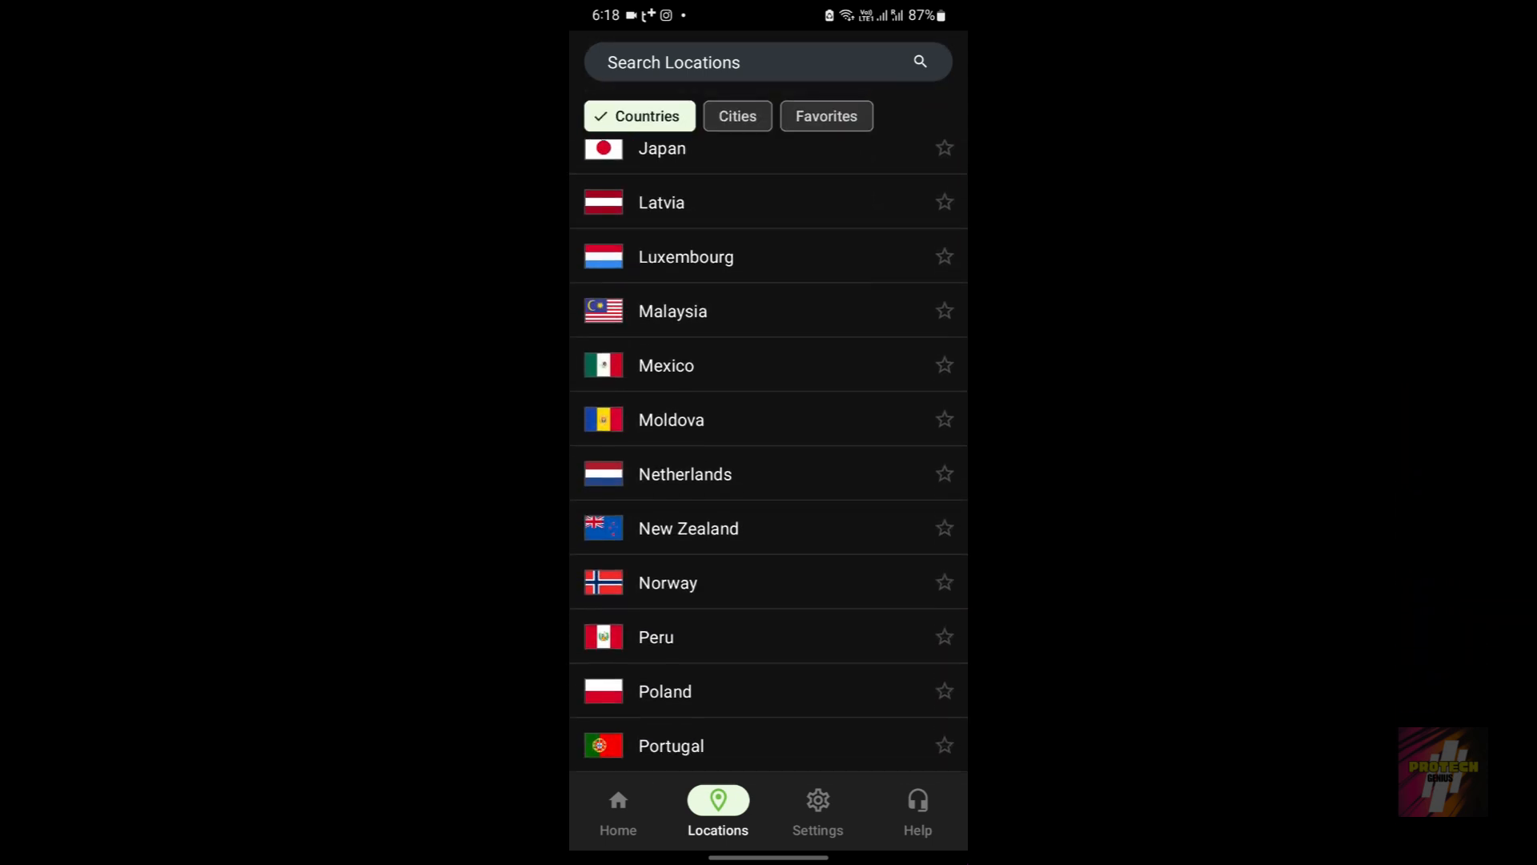
pyautogui.click(737, 115)
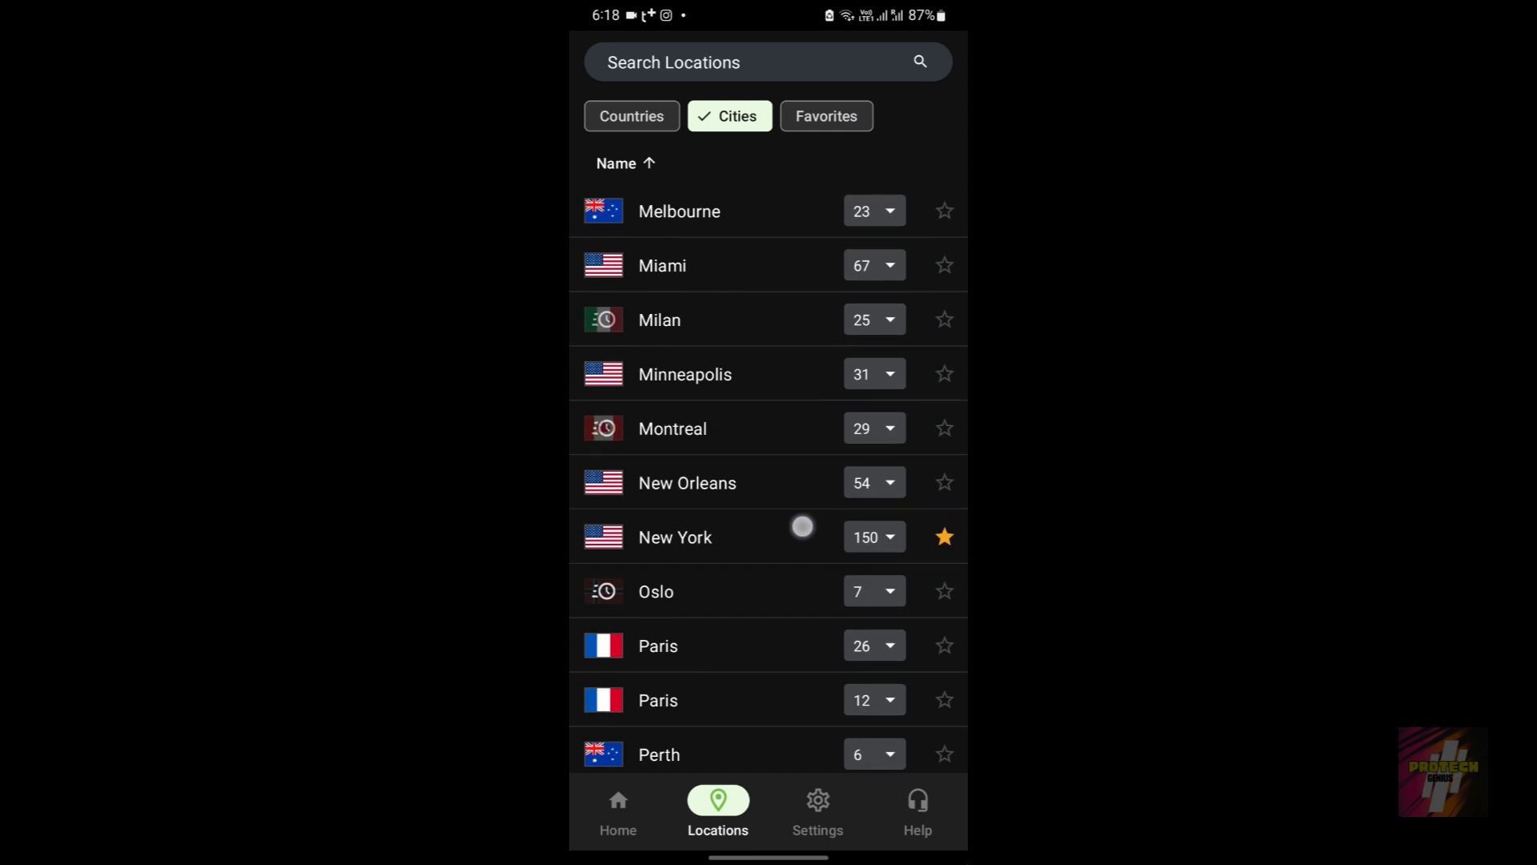
pyautogui.scroll(-3)
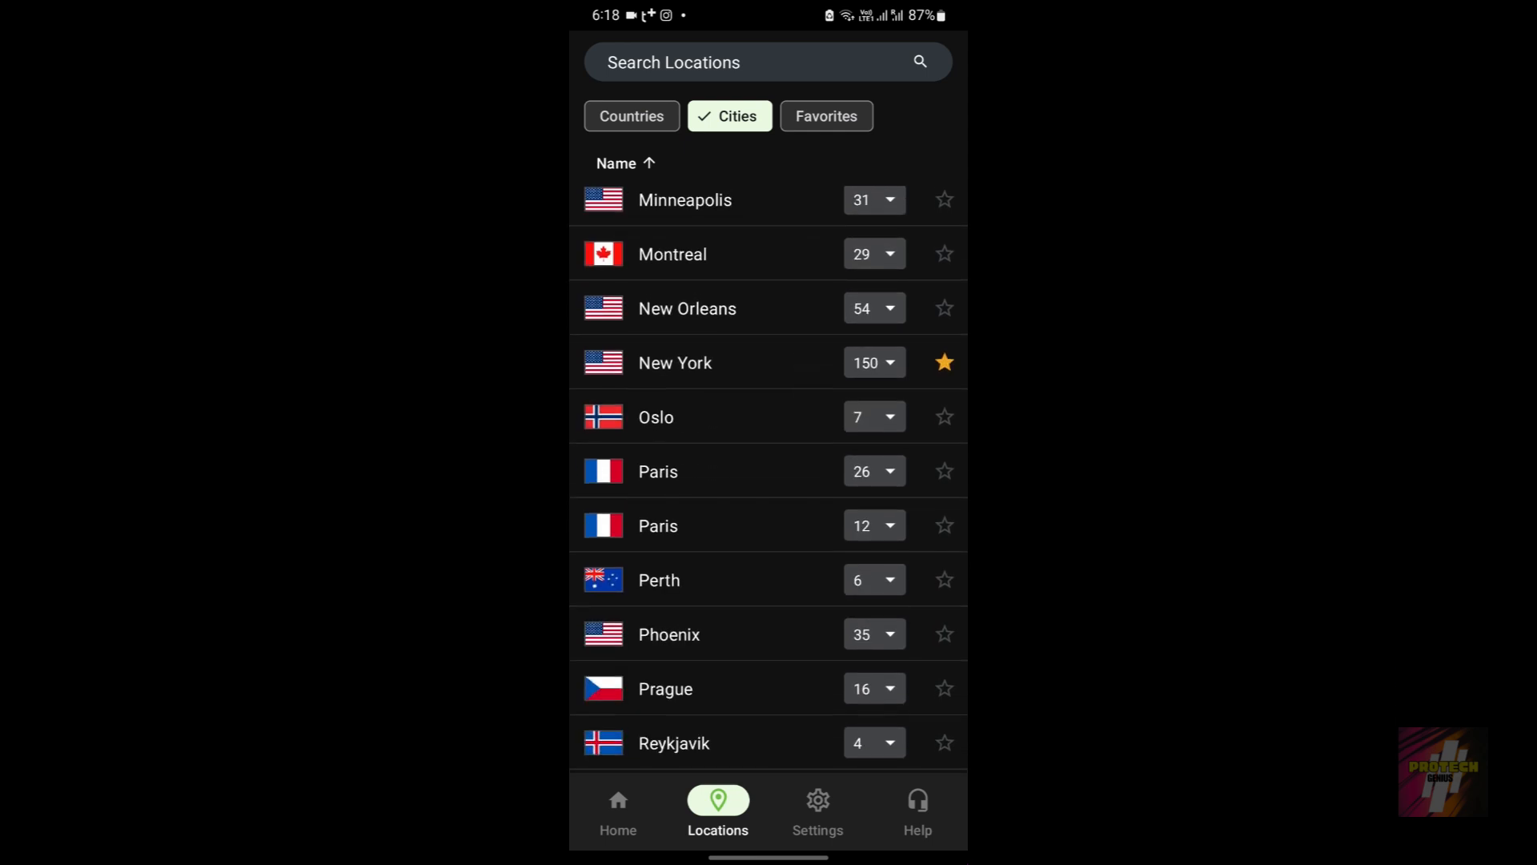
pyautogui.click(674, 362)
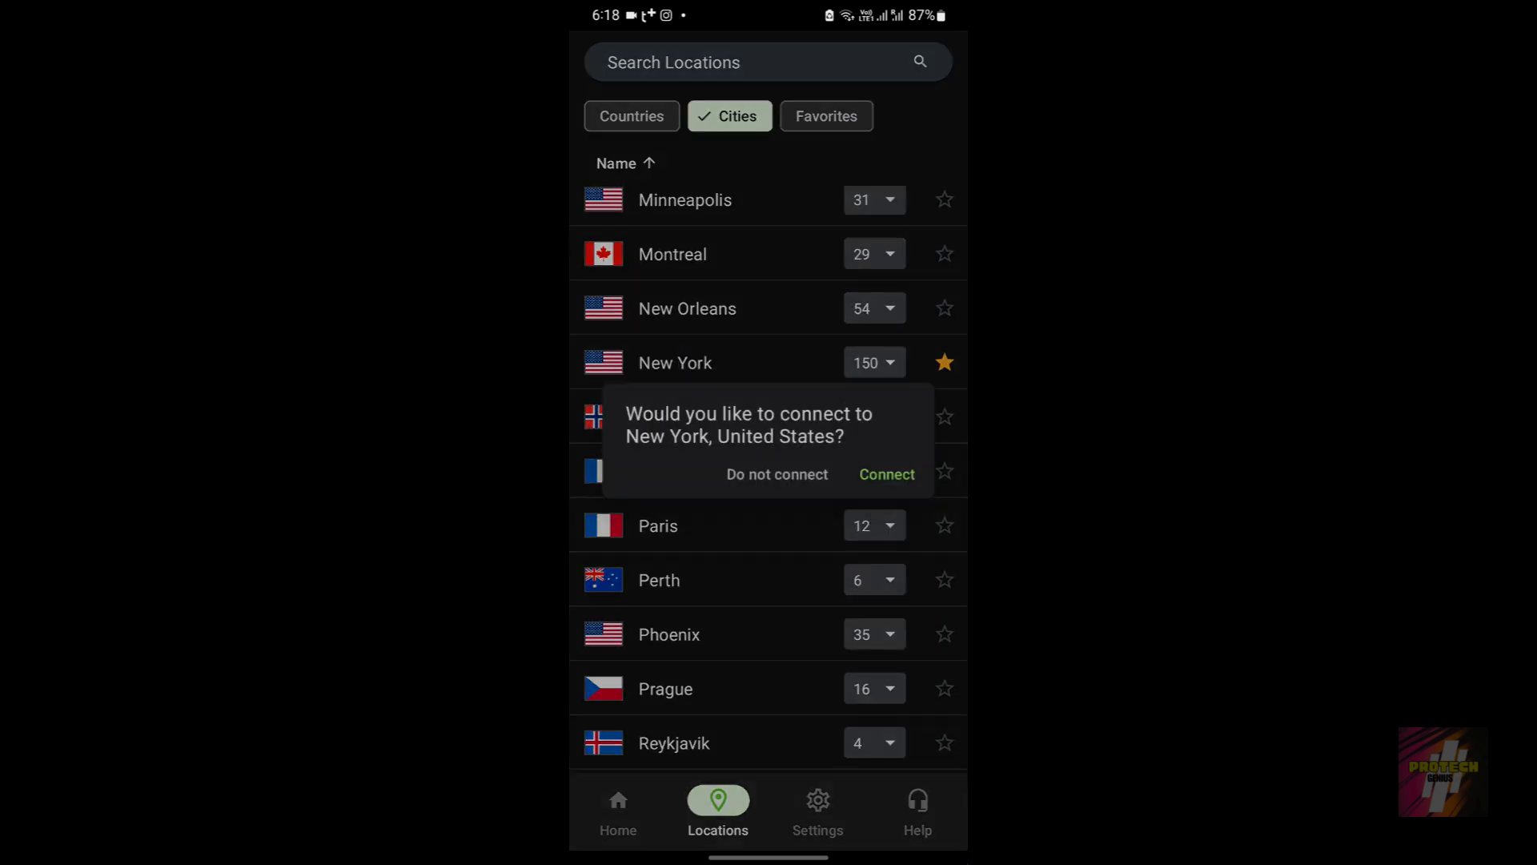
pyautogui.click(885, 473)
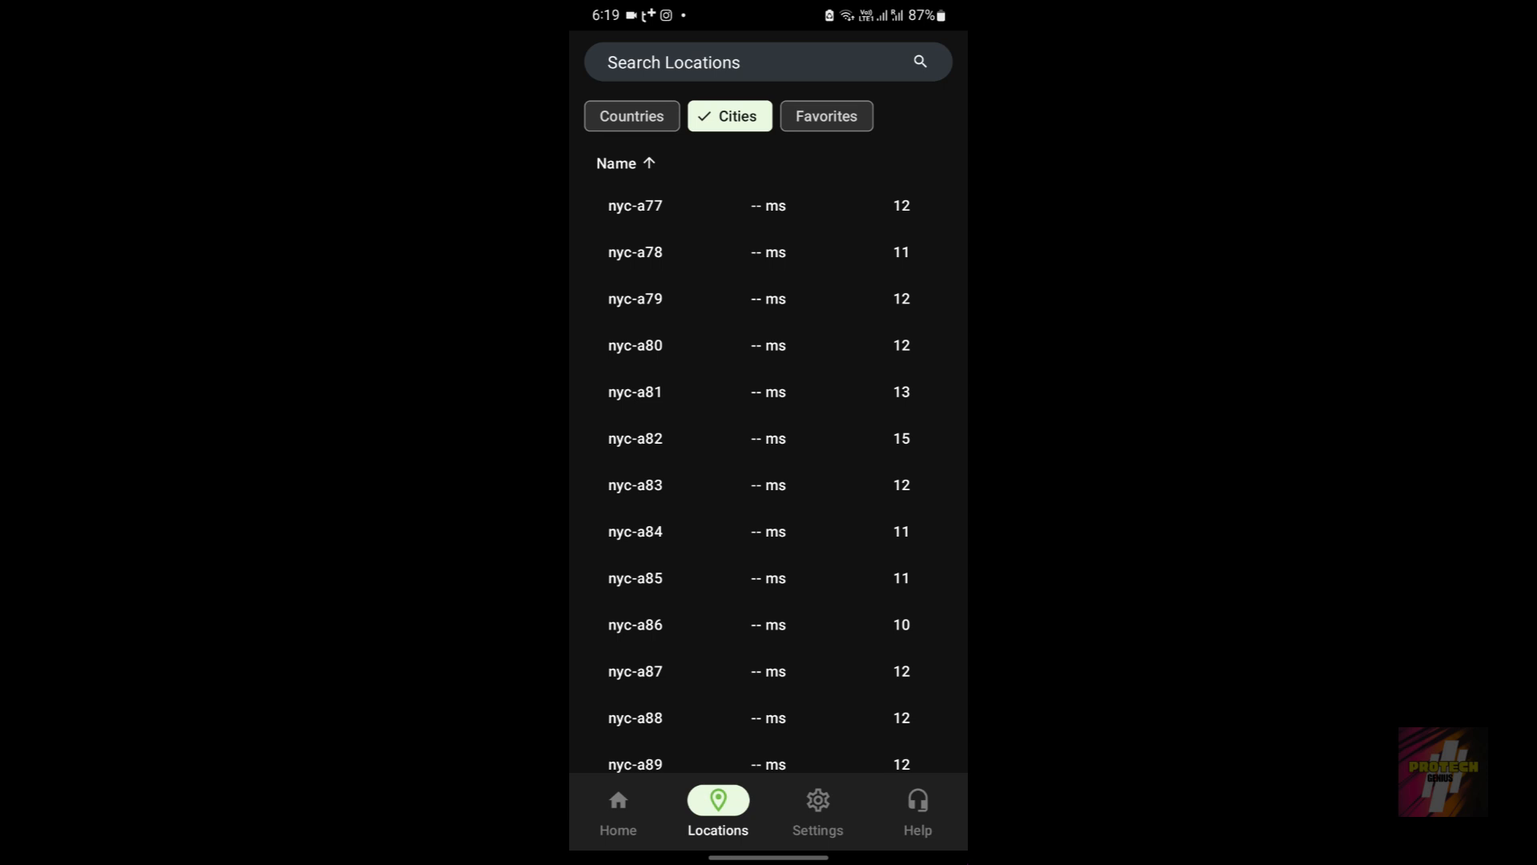
pyautogui.click(634, 437)
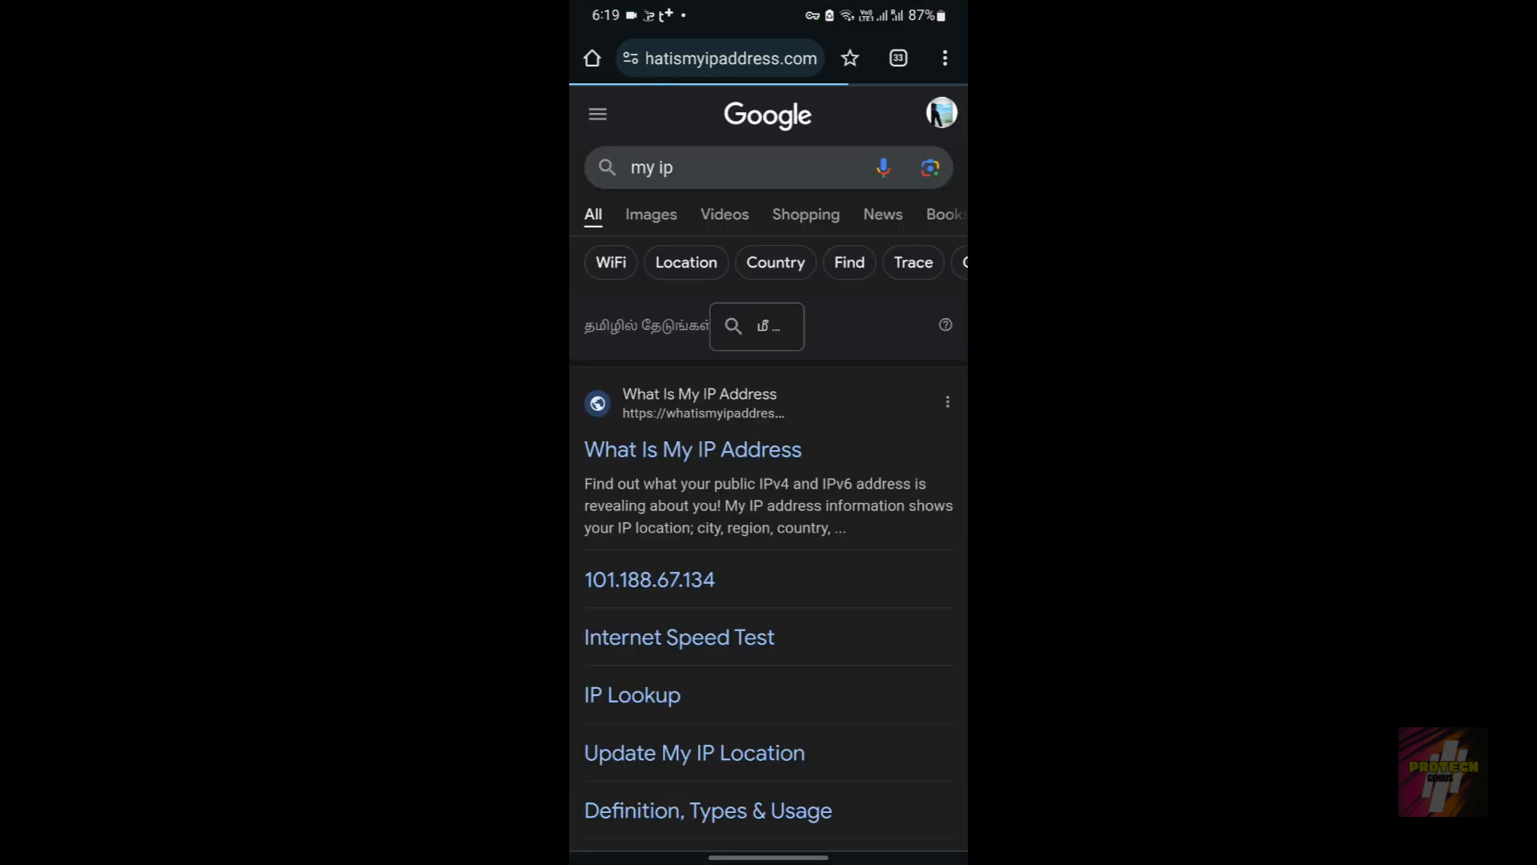
# Open the What Is My IP Address result showing IPv4 173.195.15.44
pyautogui.click(692, 449)
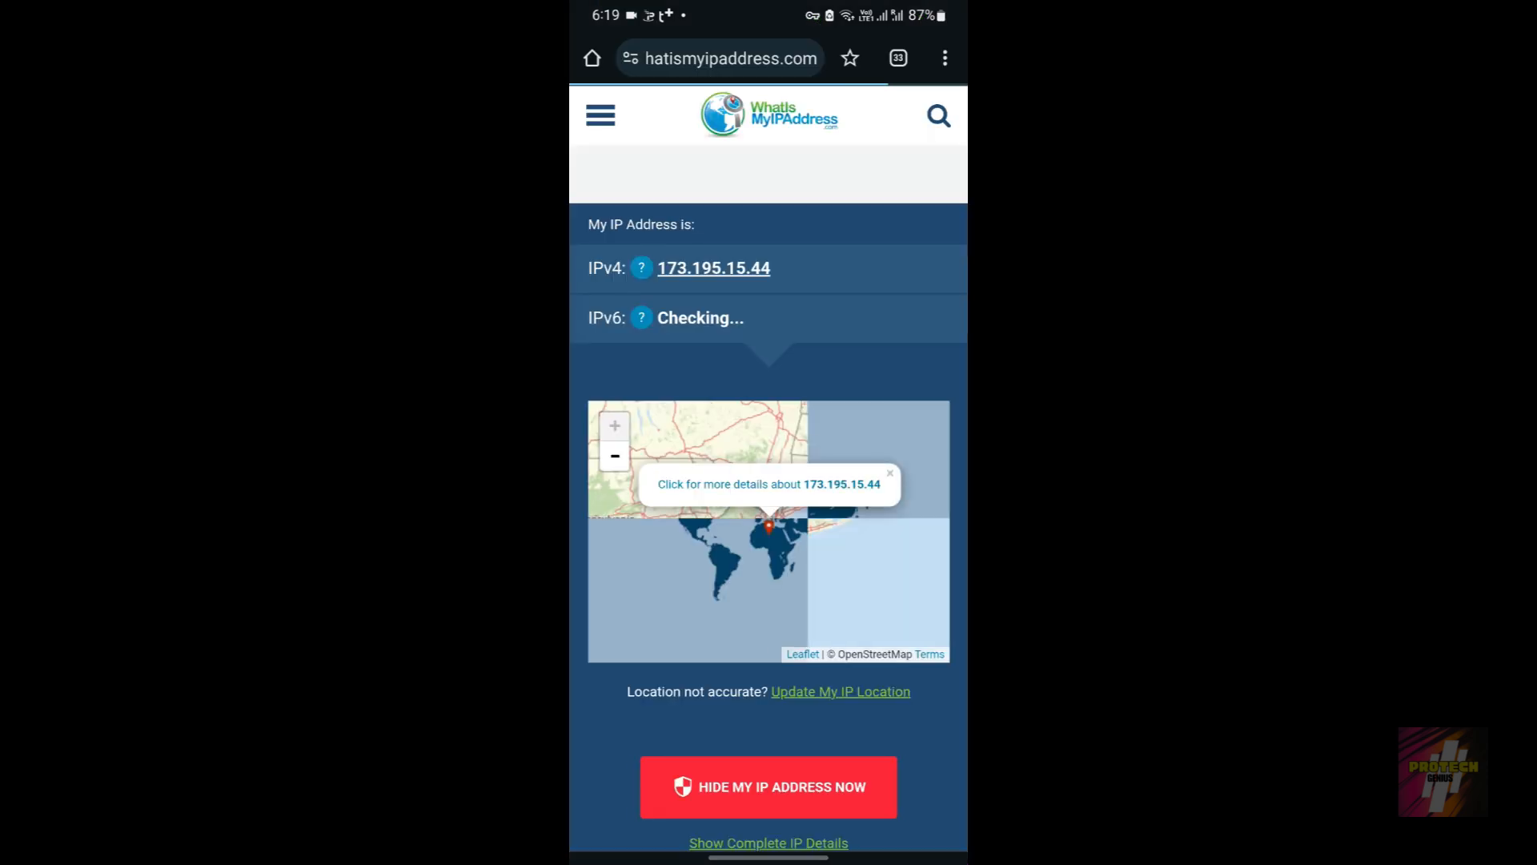